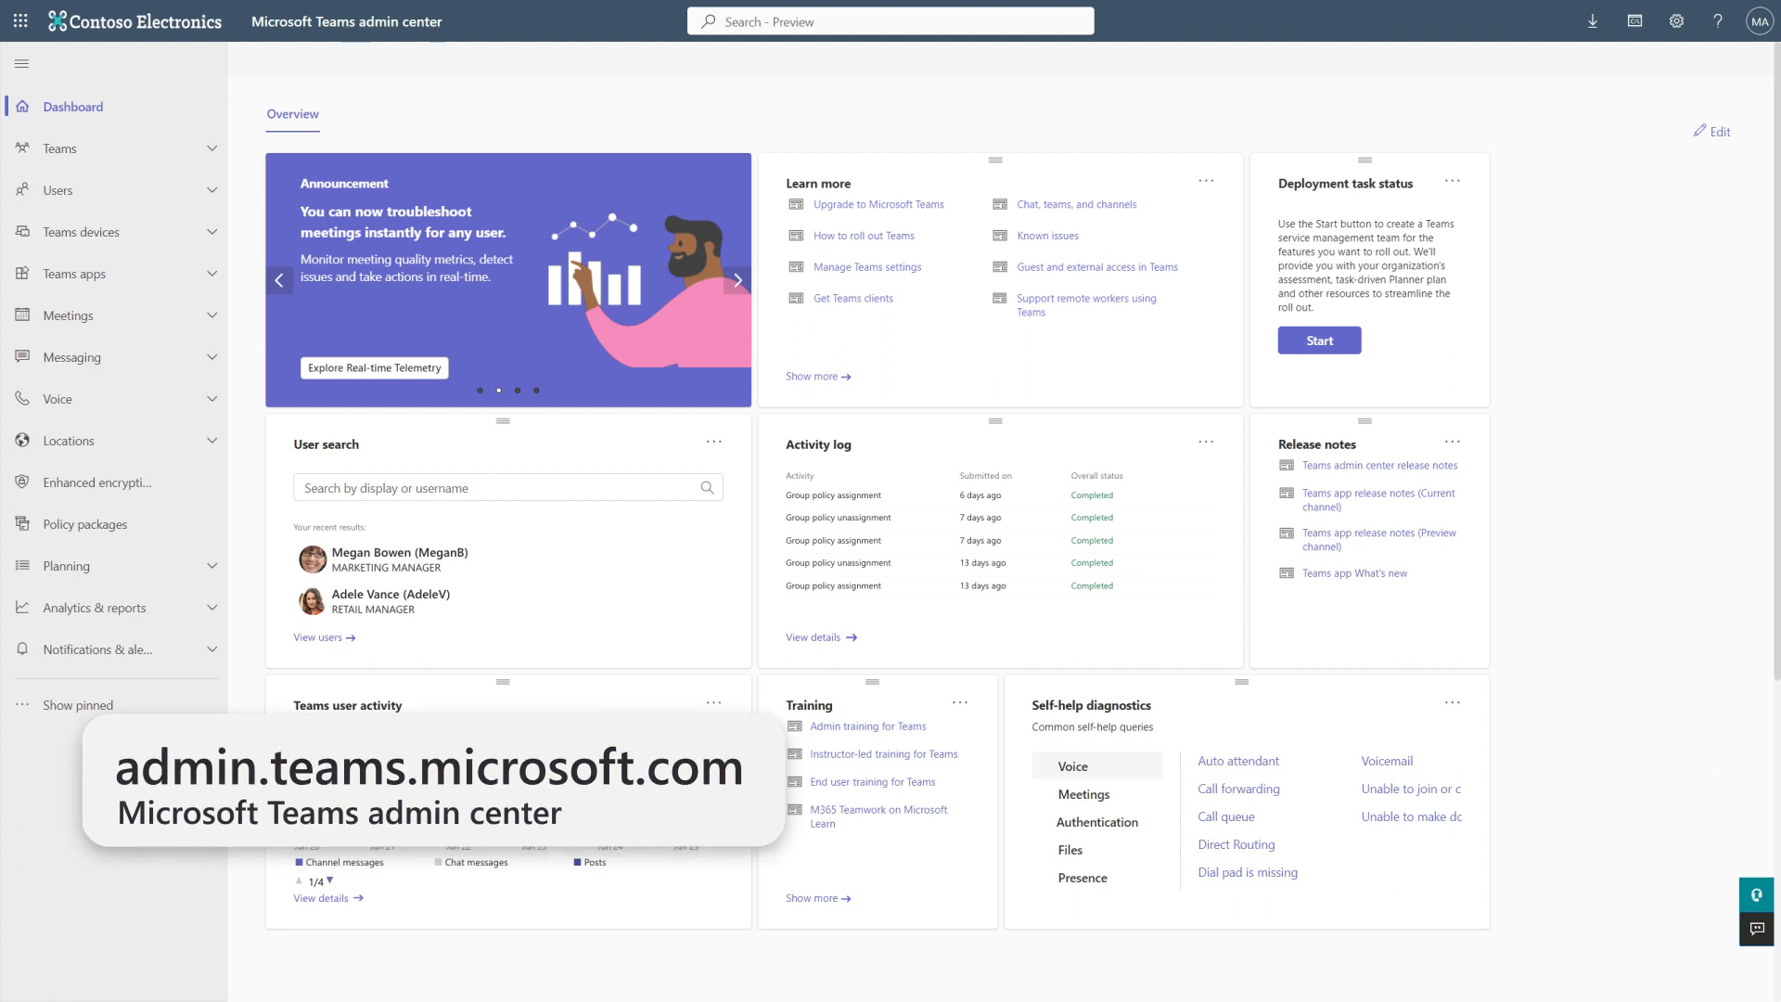
pyautogui.moveTo(60, 149)
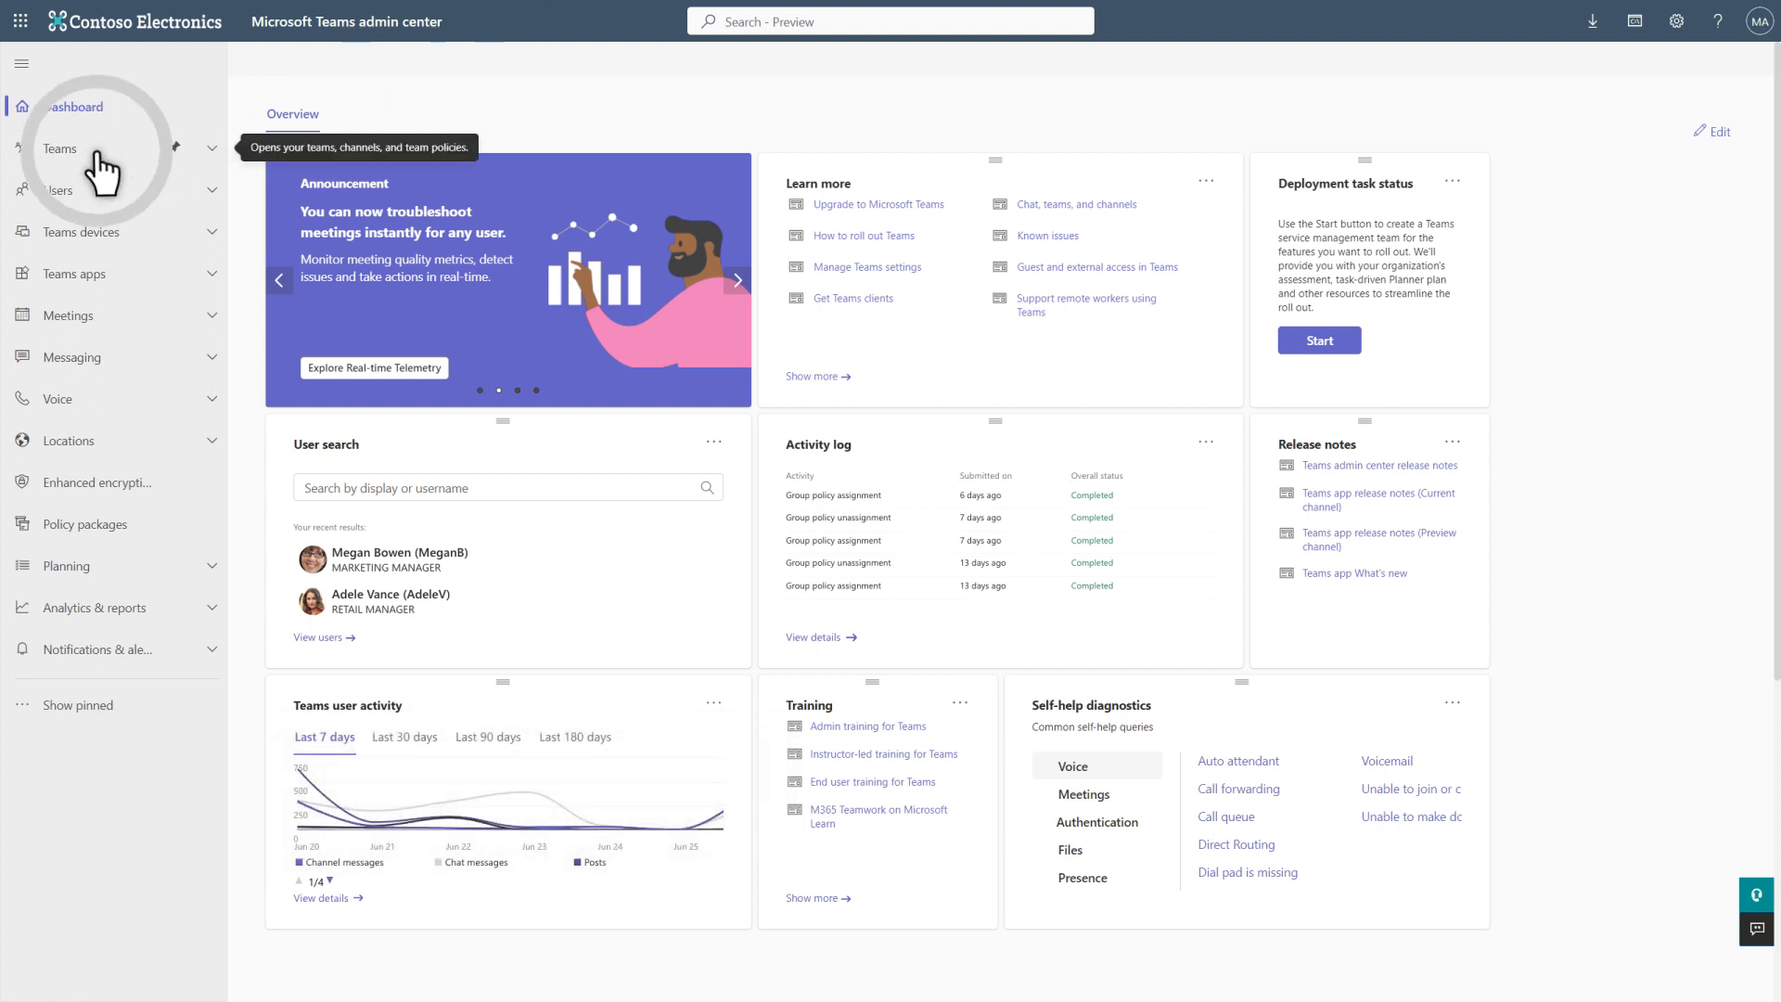
# - Go to Manage teams under Teams to list the organization's 13 teams
pyautogui.click(60, 148)
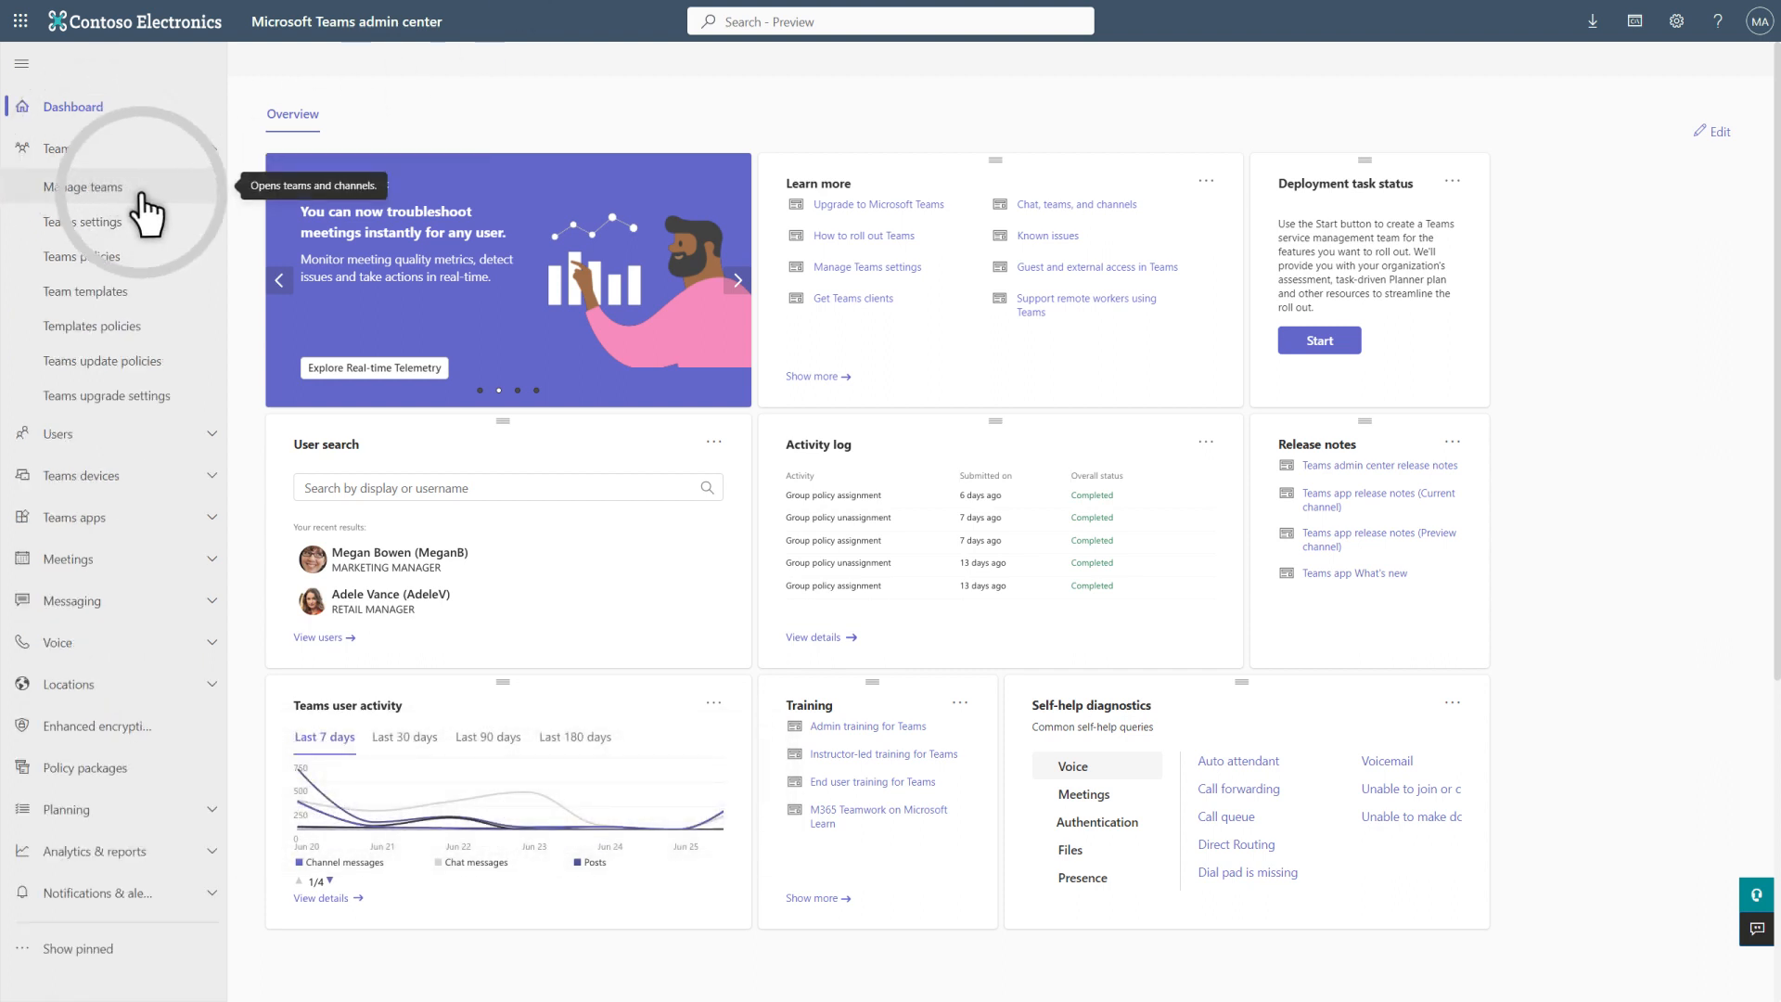
pyautogui.click(83, 185)
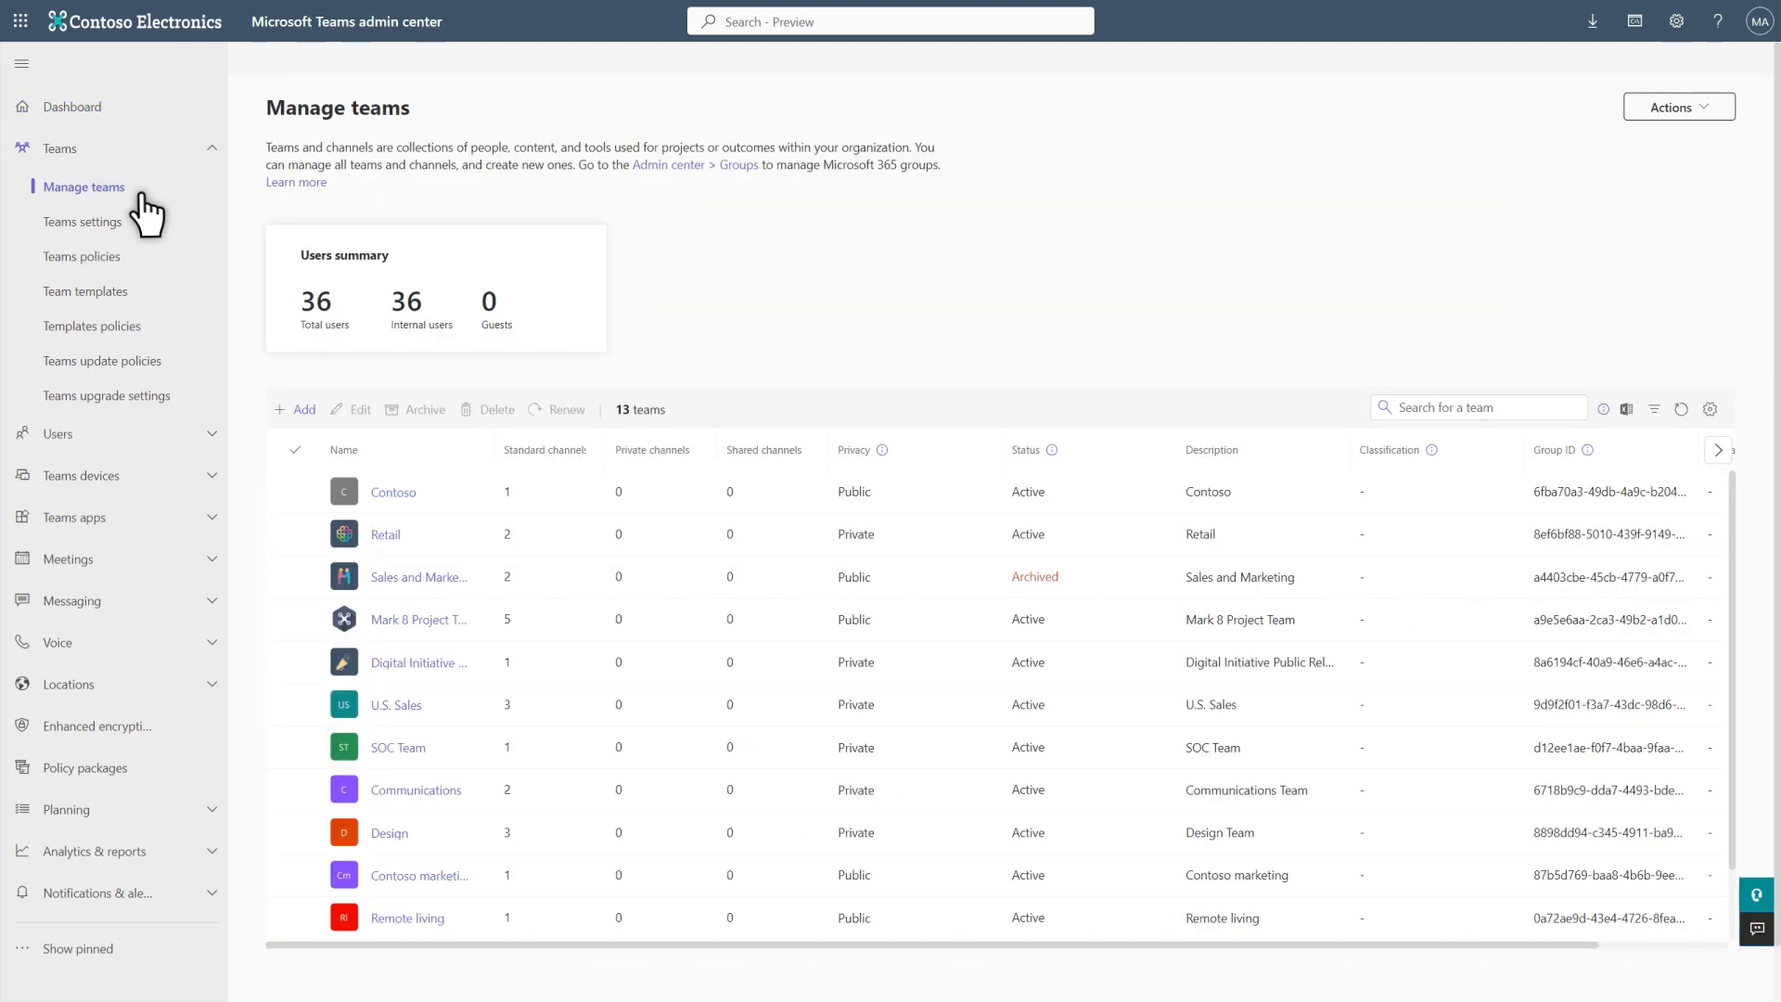
pyautogui.moveTo(297, 414)
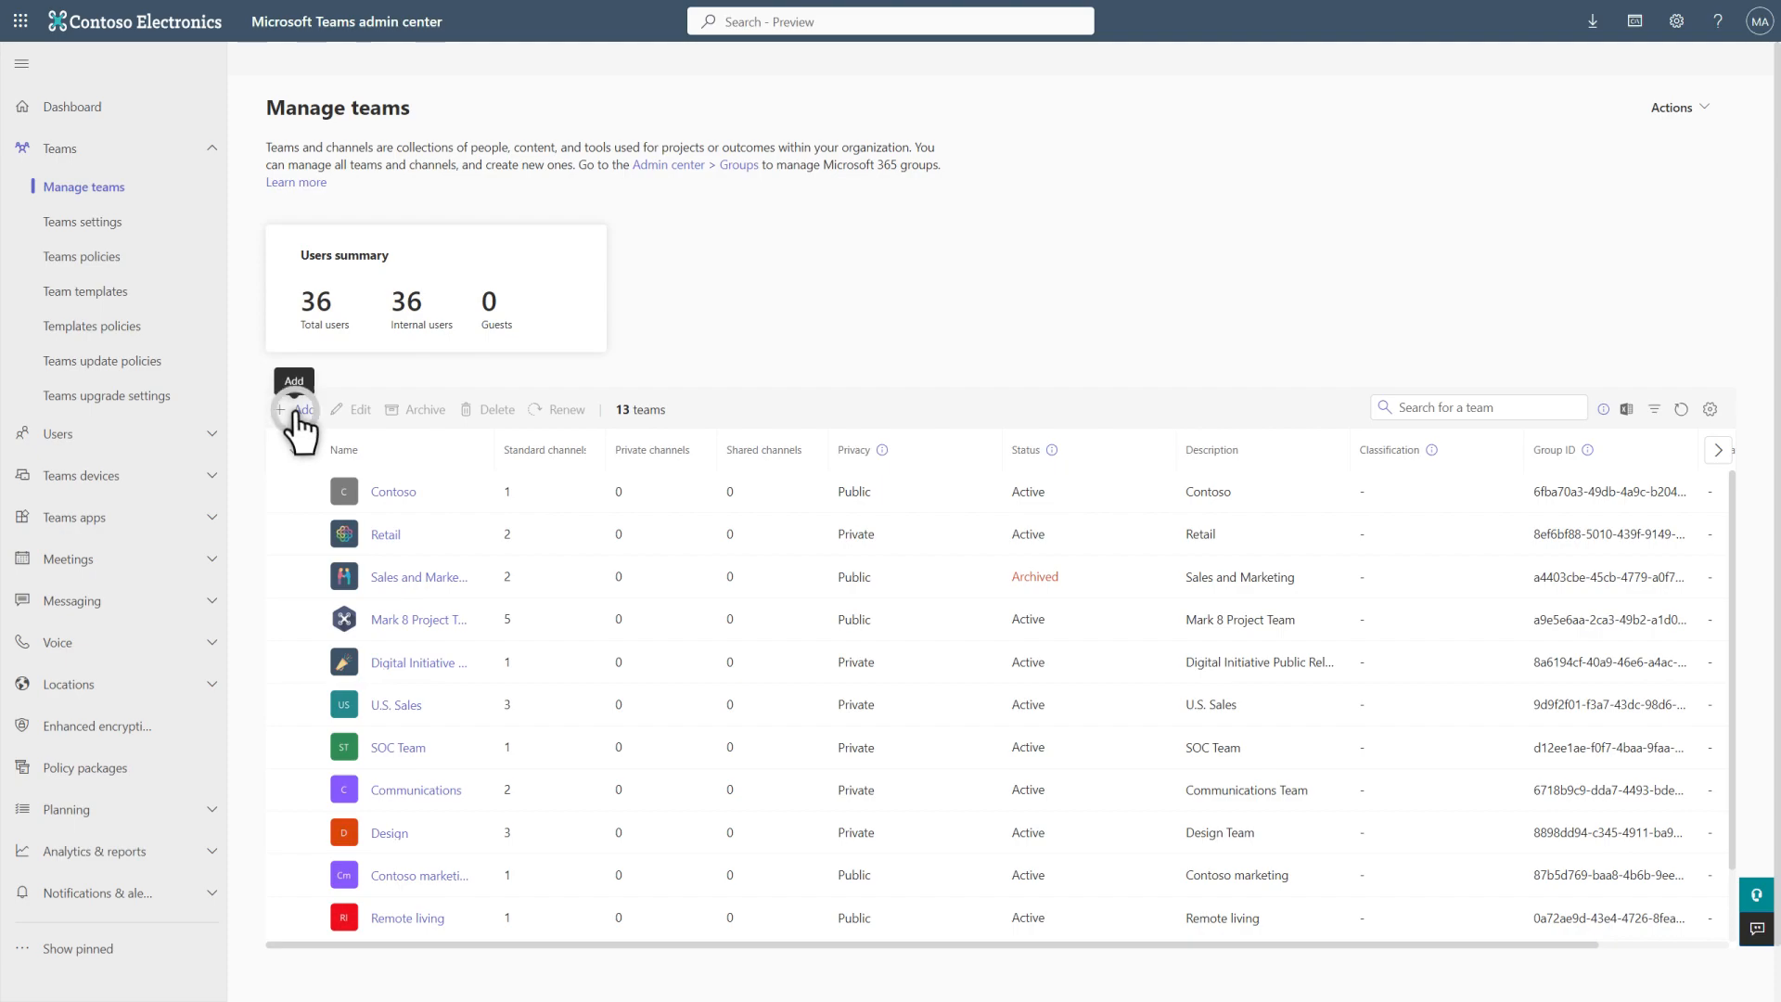
# - Add a private team named 'Marketing Team', description 'Marketing Team', owned by Adele Vance
pyautogui.click(297, 408)
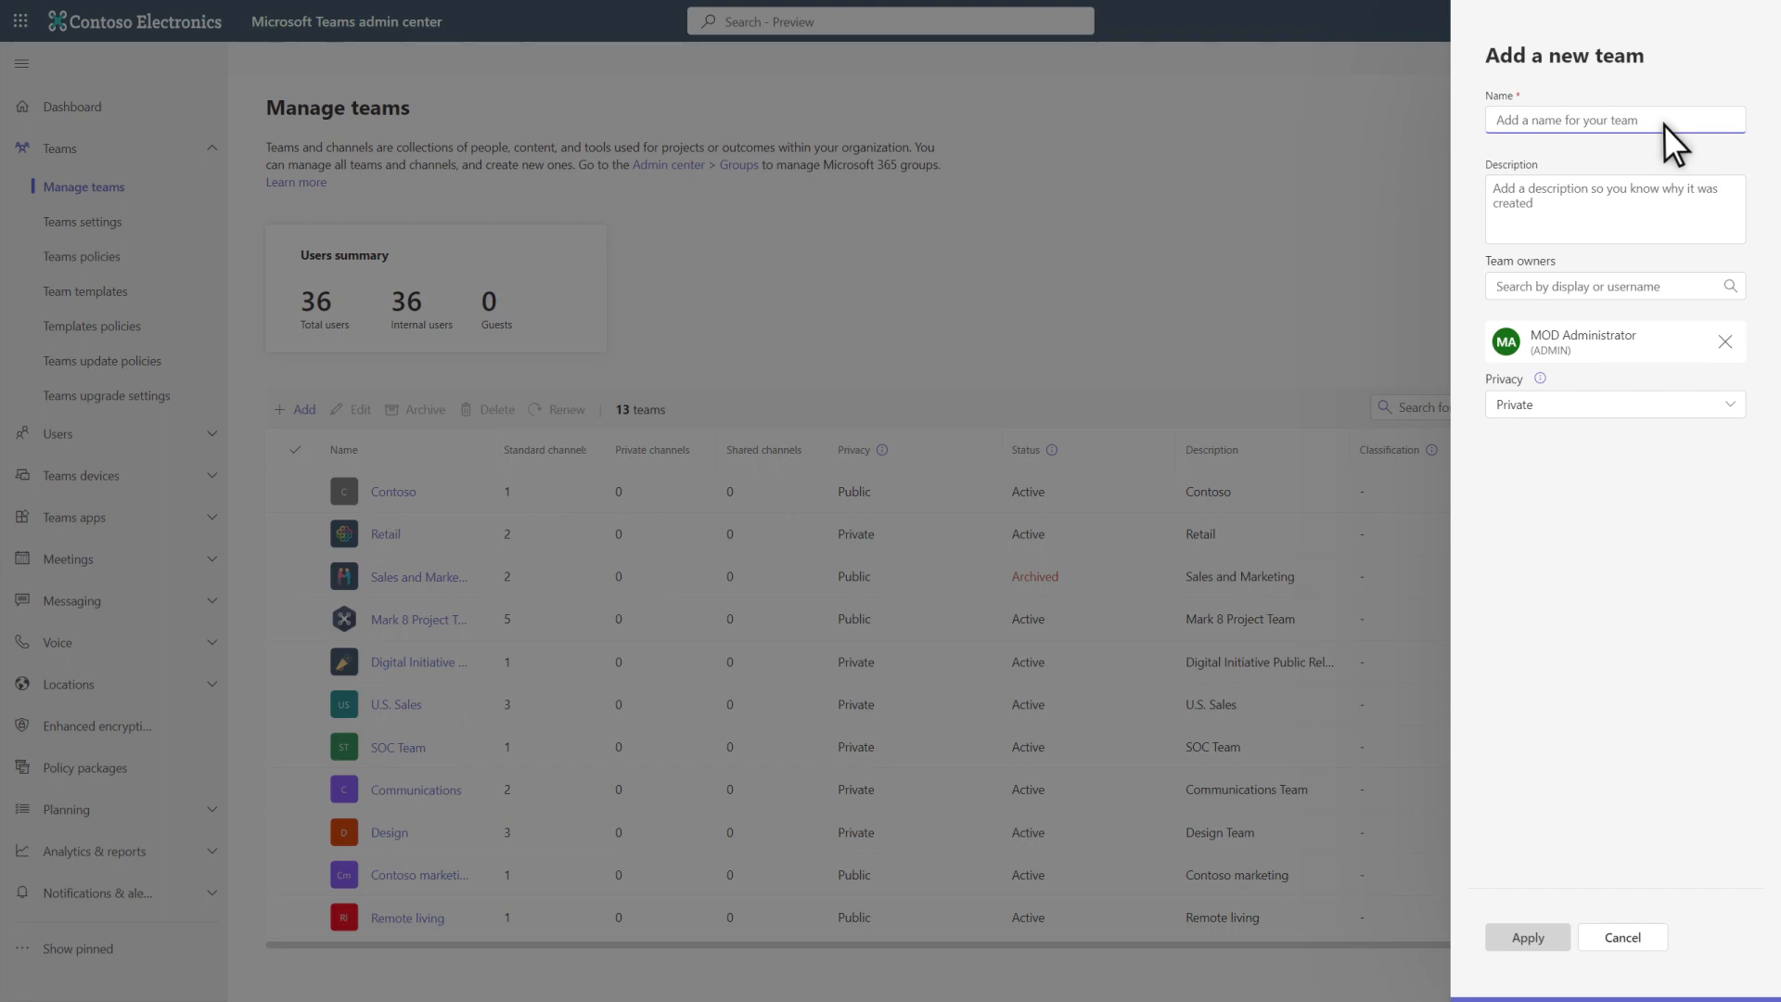
pyautogui.write('Marketing Team')
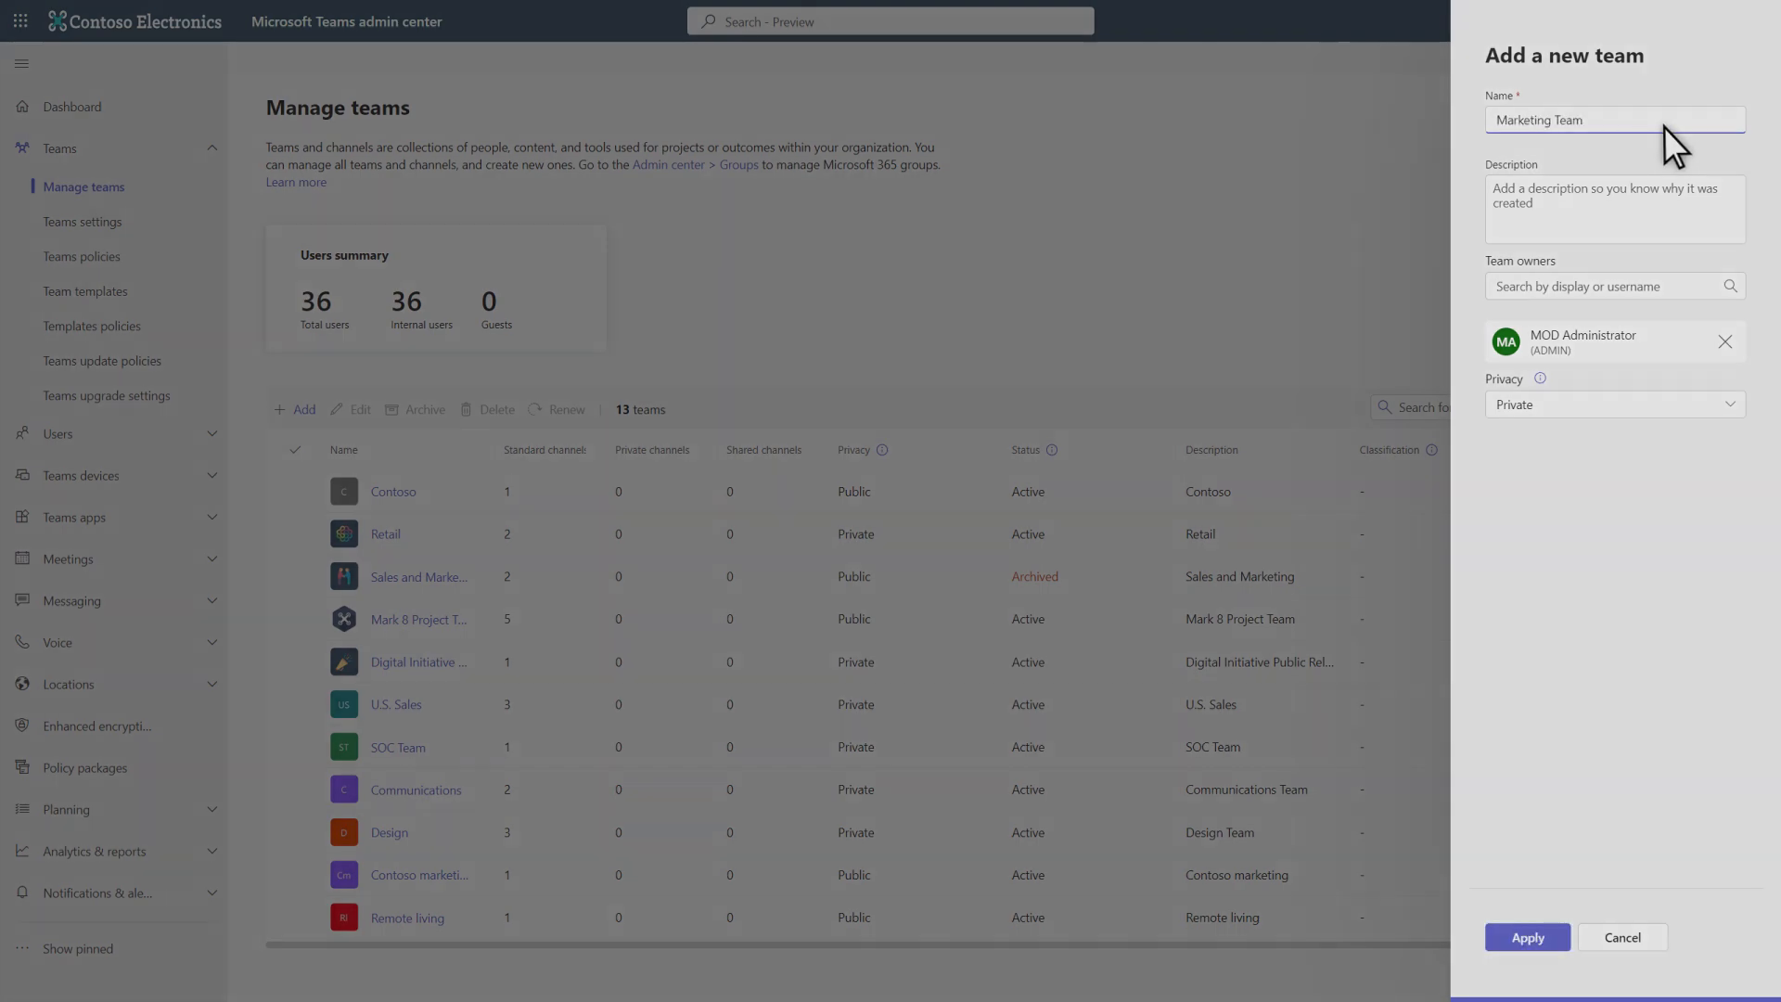
pyautogui.write('Marketing Team')
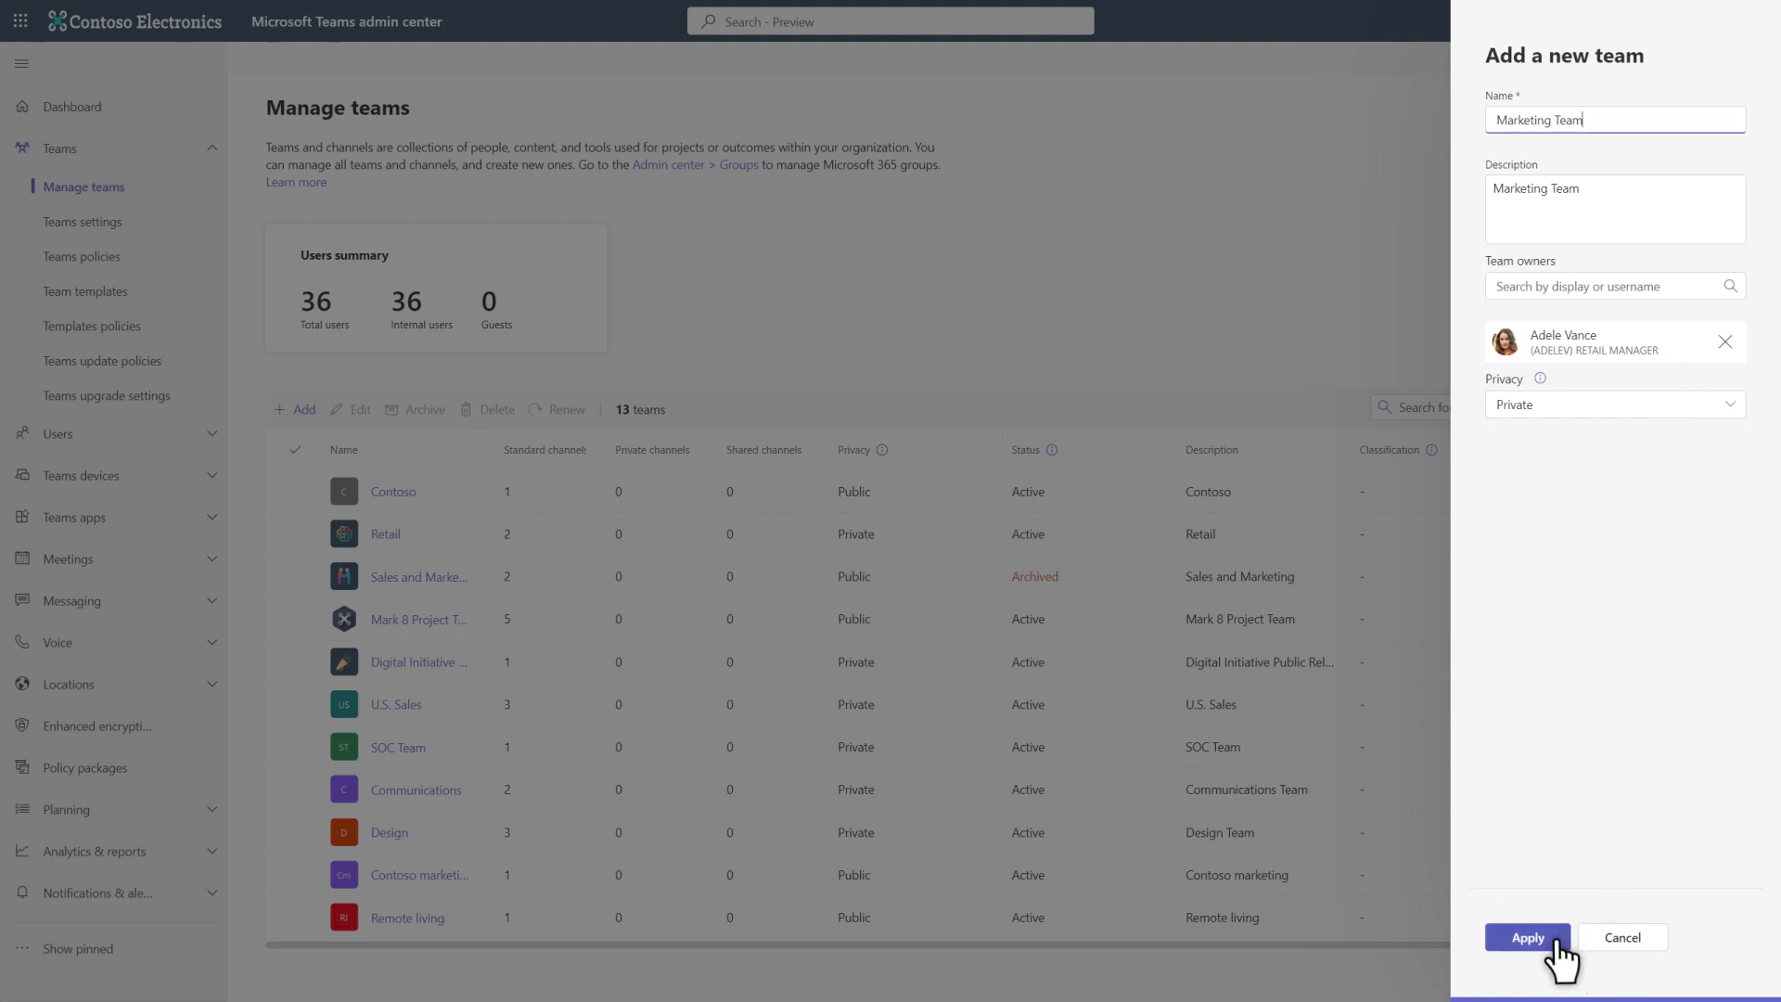
pyautogui.click(1525, 936)
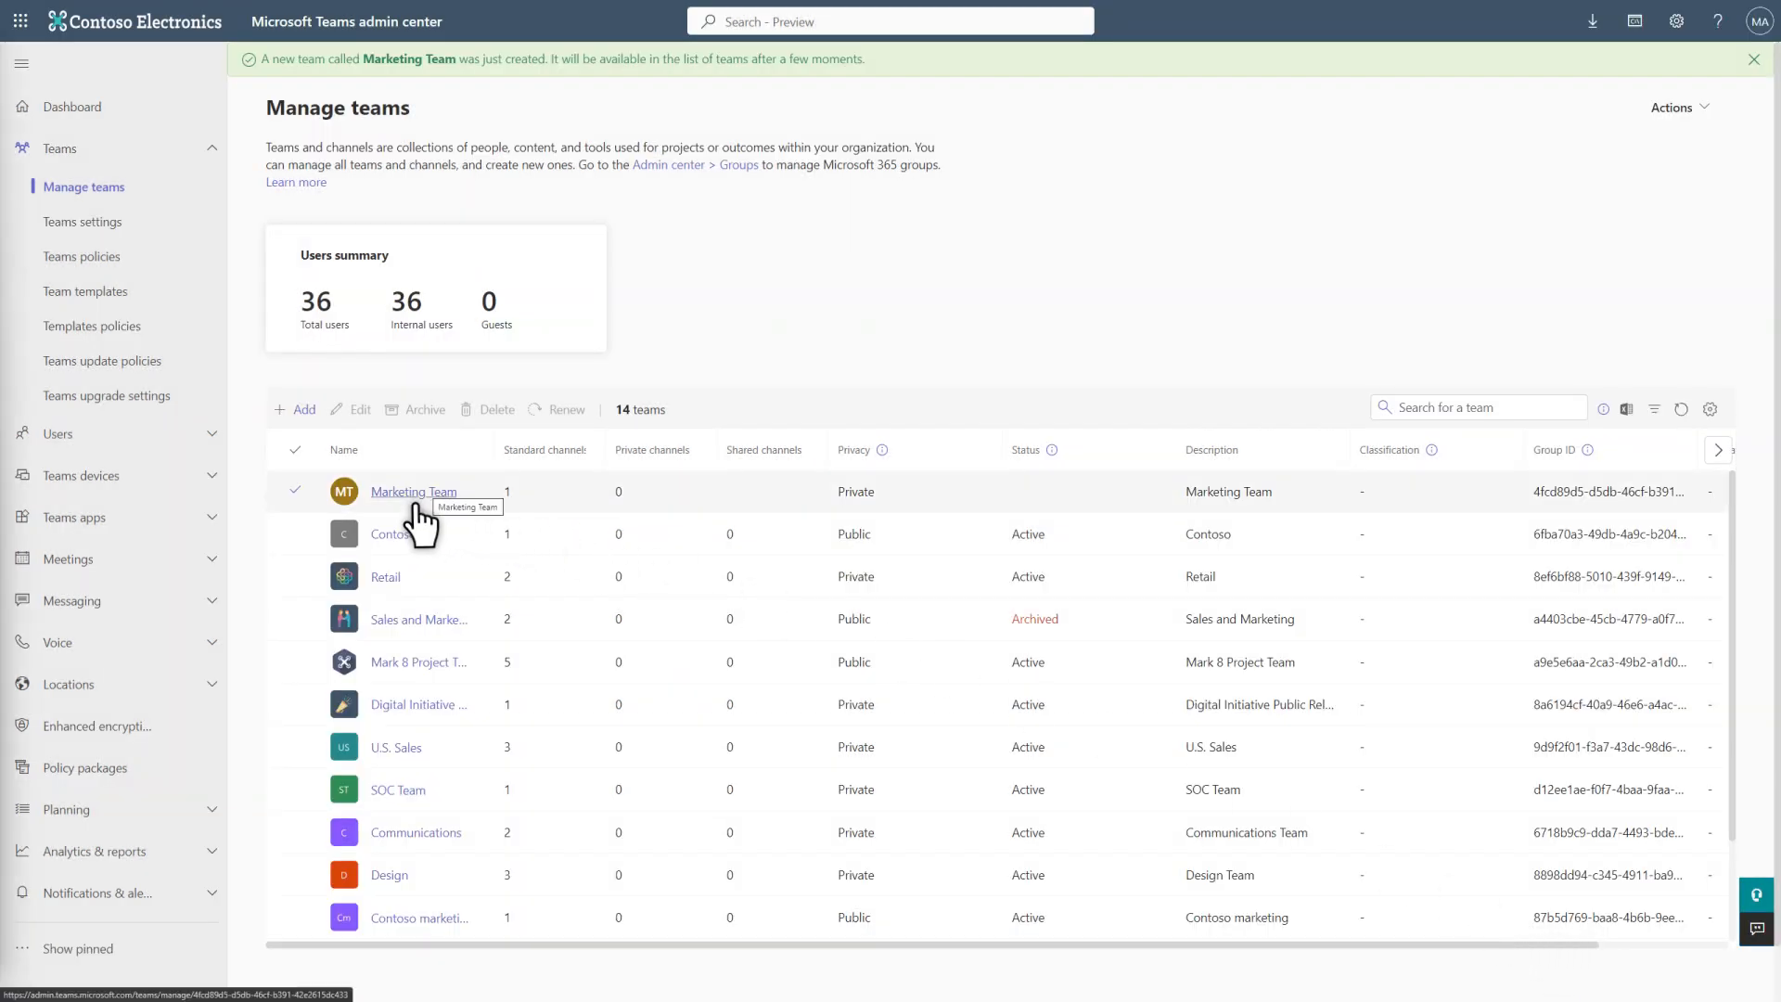
# - Add Debra, Allan, Nestor and Pradeep as members of Marketing Team, giving five total
pyautogui.click(413, 489)
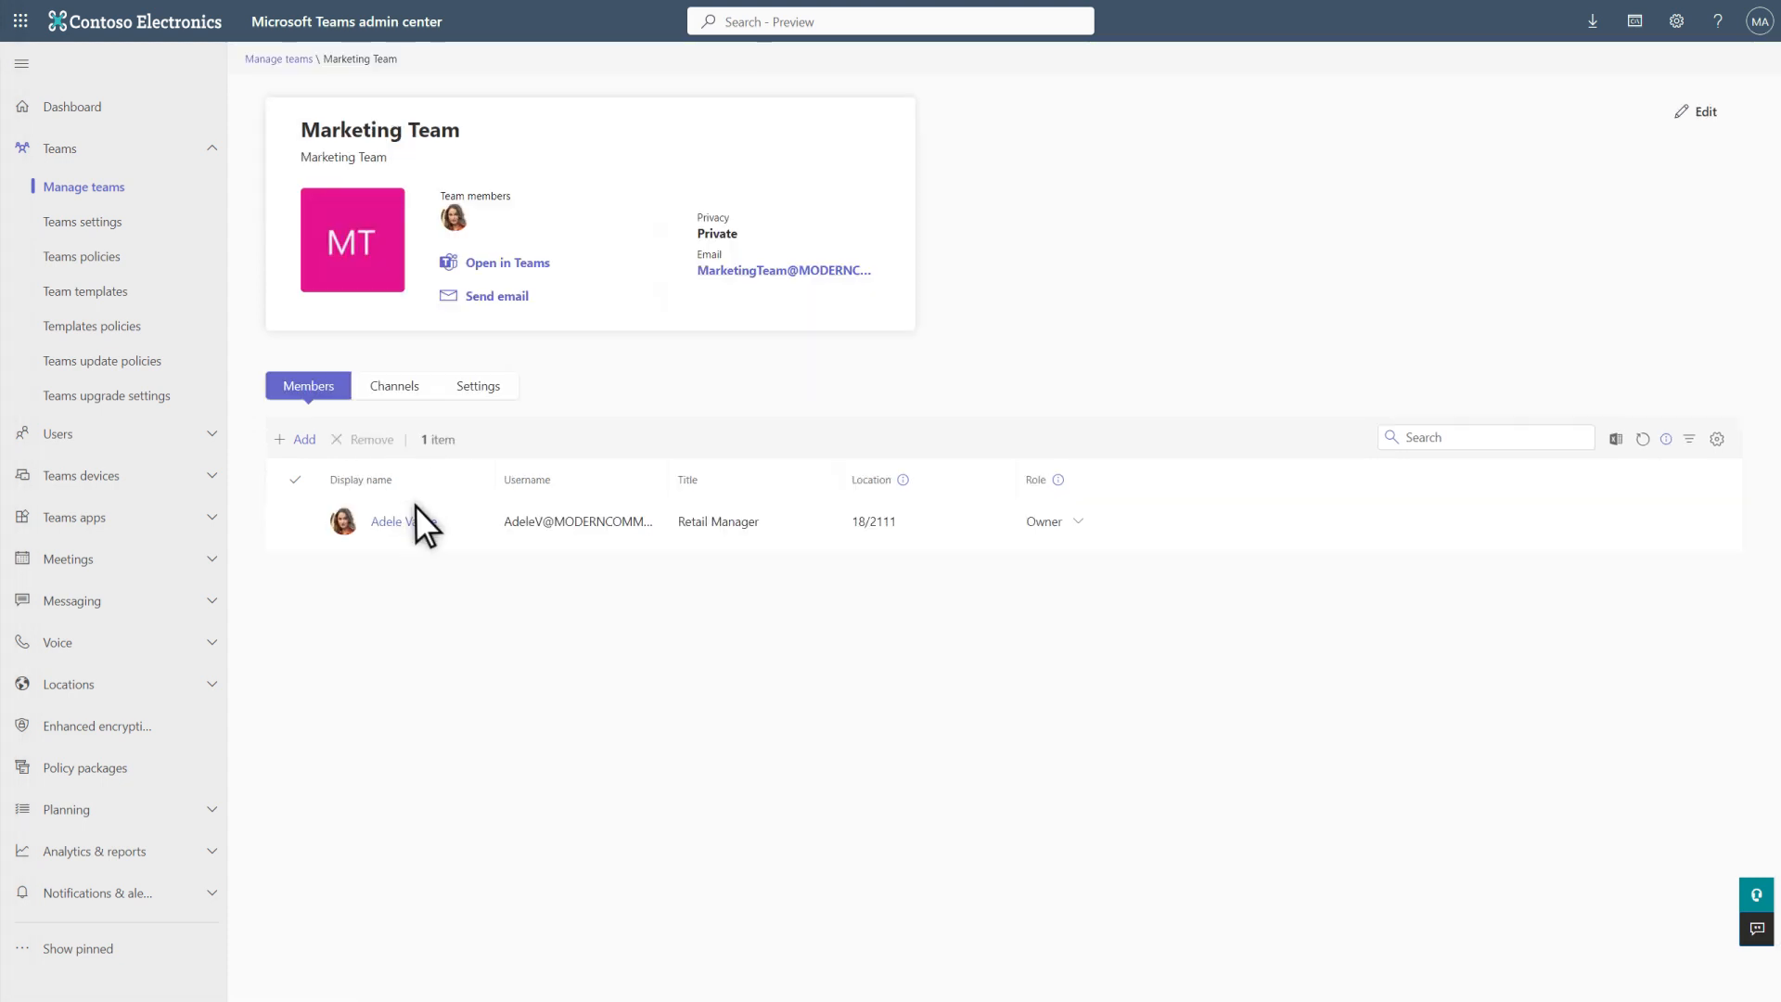
pyautogui.moveTo(304, 447)
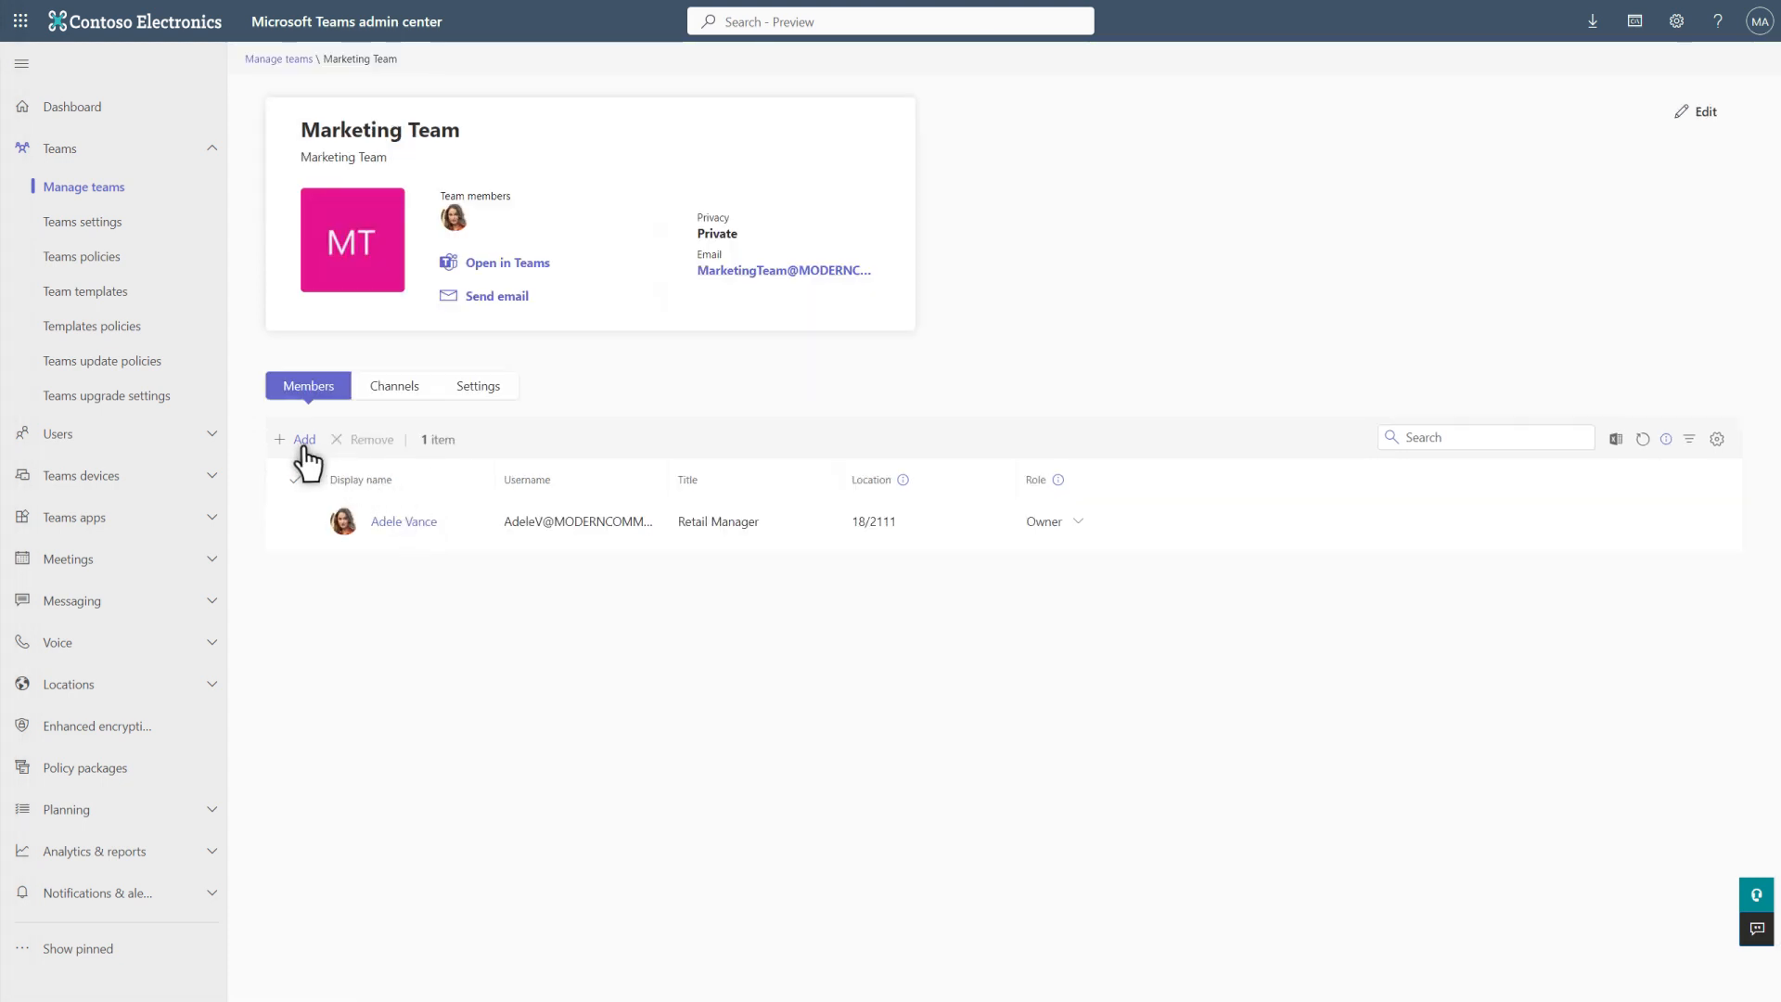
pyautogui.click(297, 438)
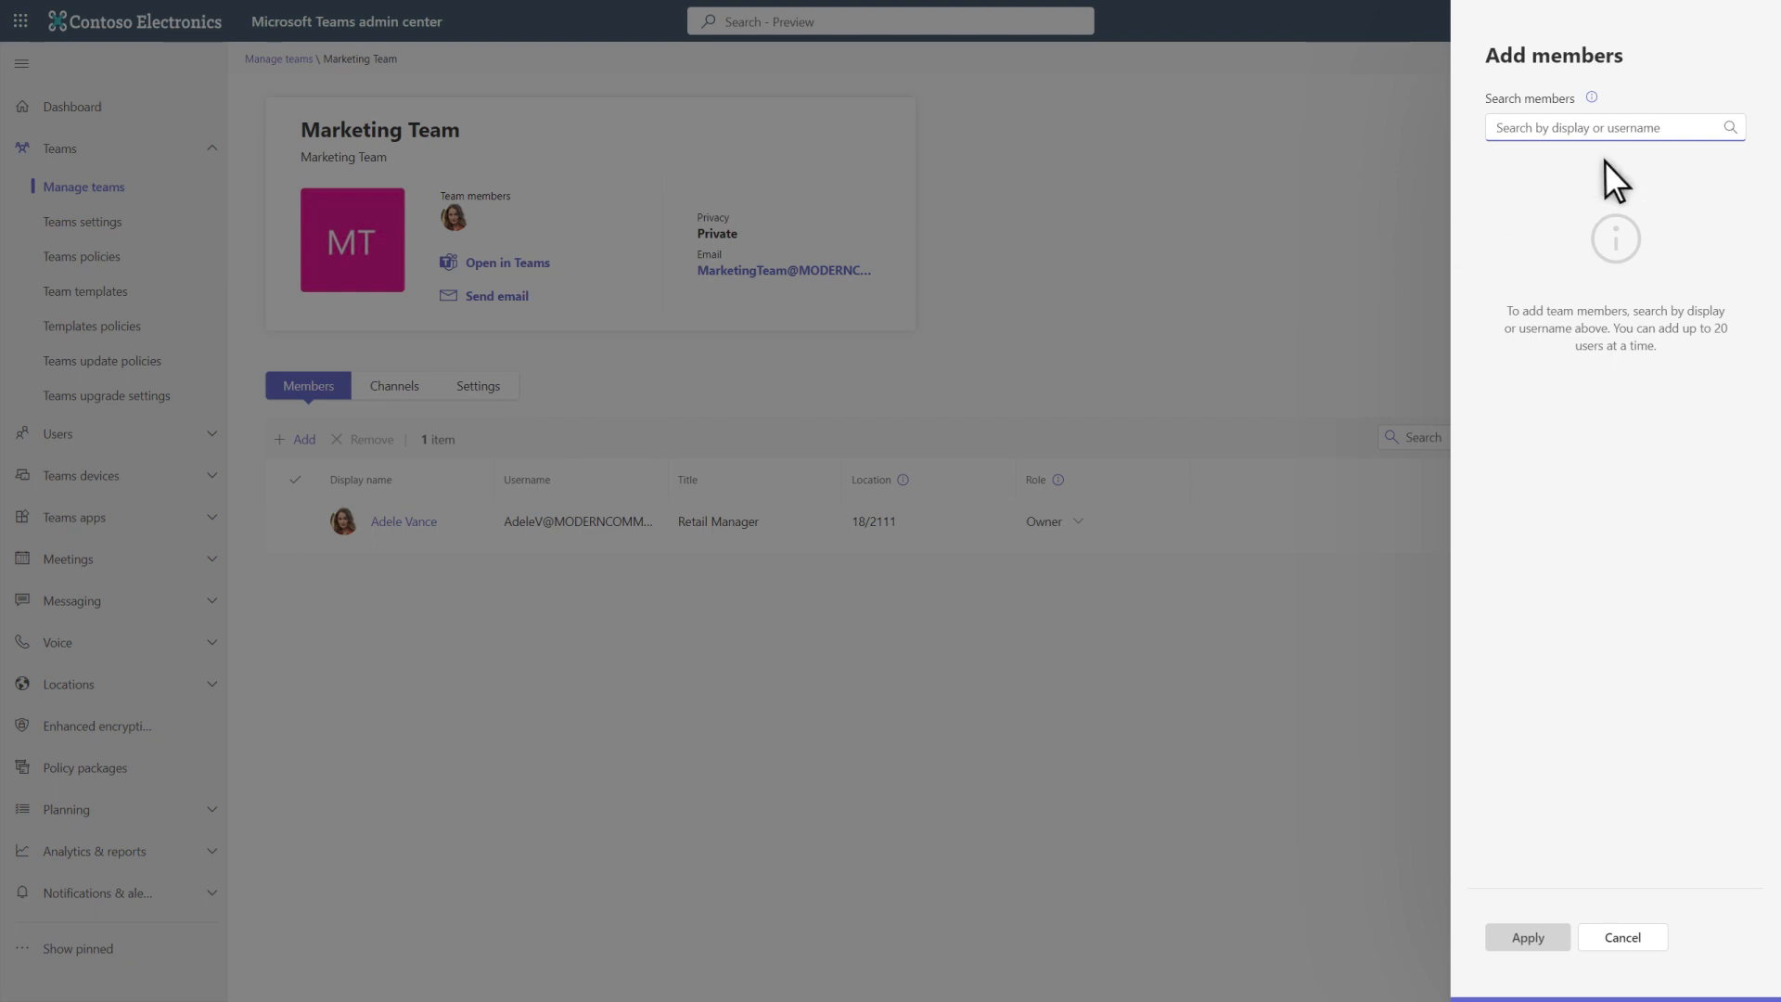
pyautogui.click(1600, 126)
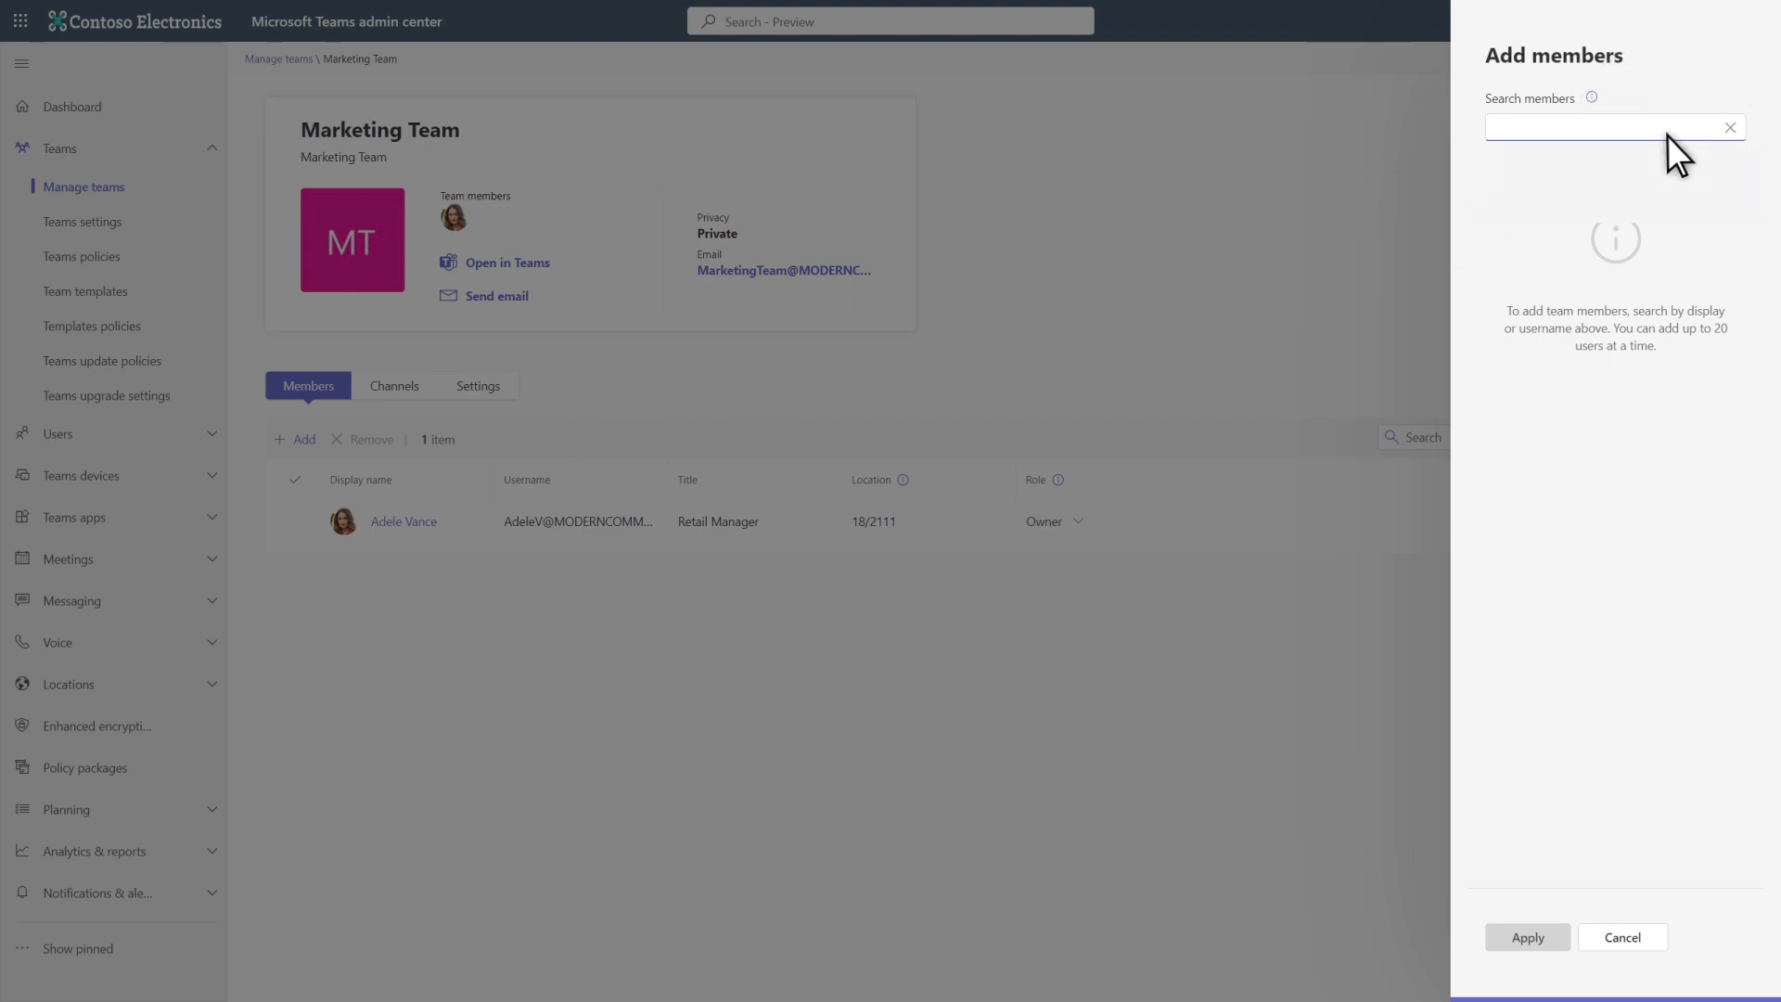
pyautogui.write('deb')
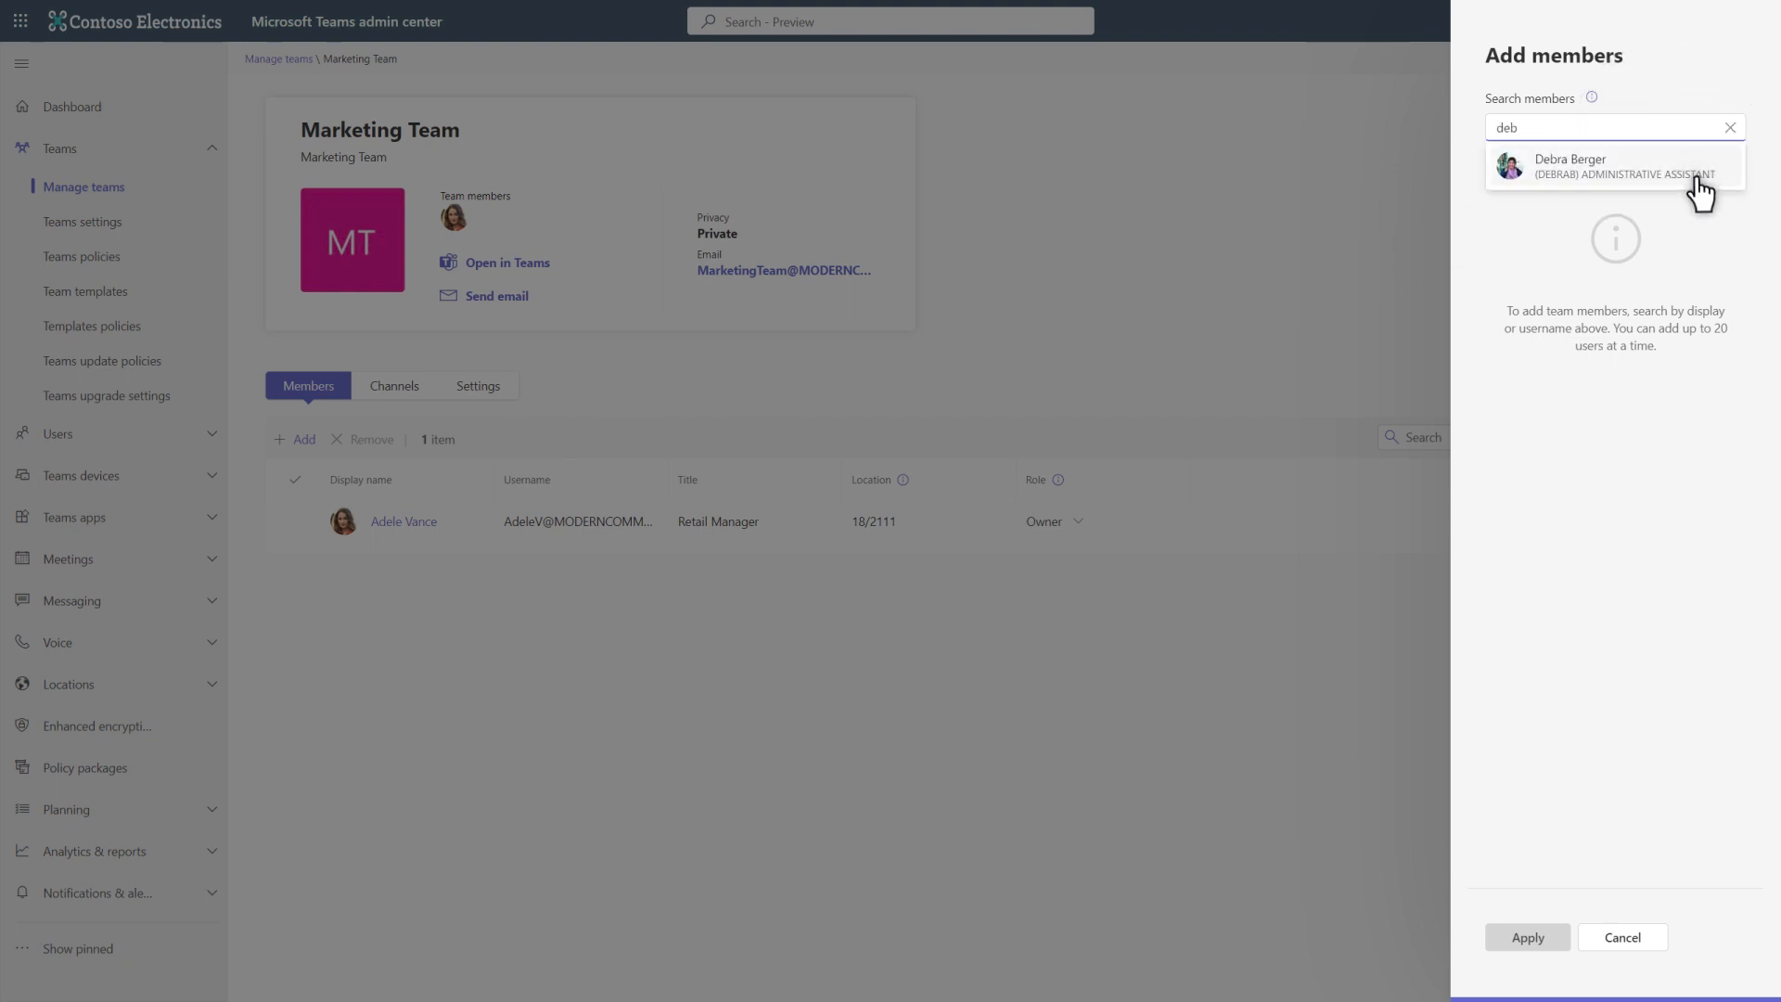
pyautogui.click(1600, 165)
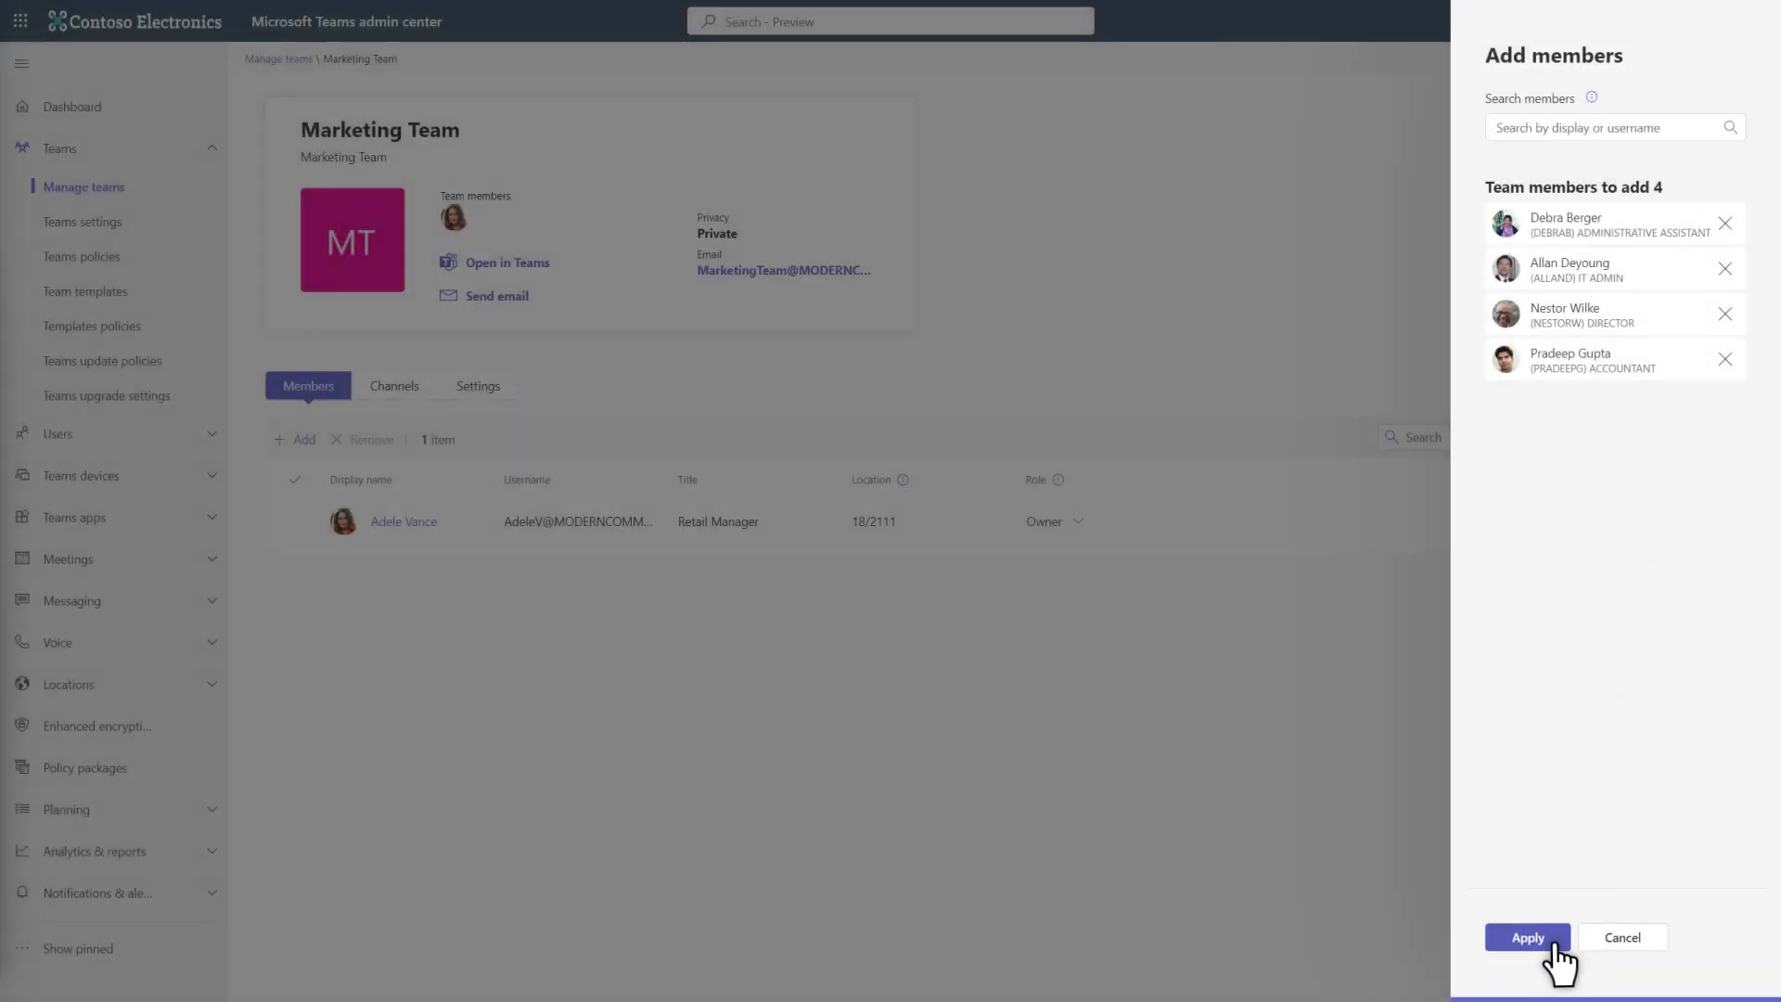
pyautogui.click(1524, 936)
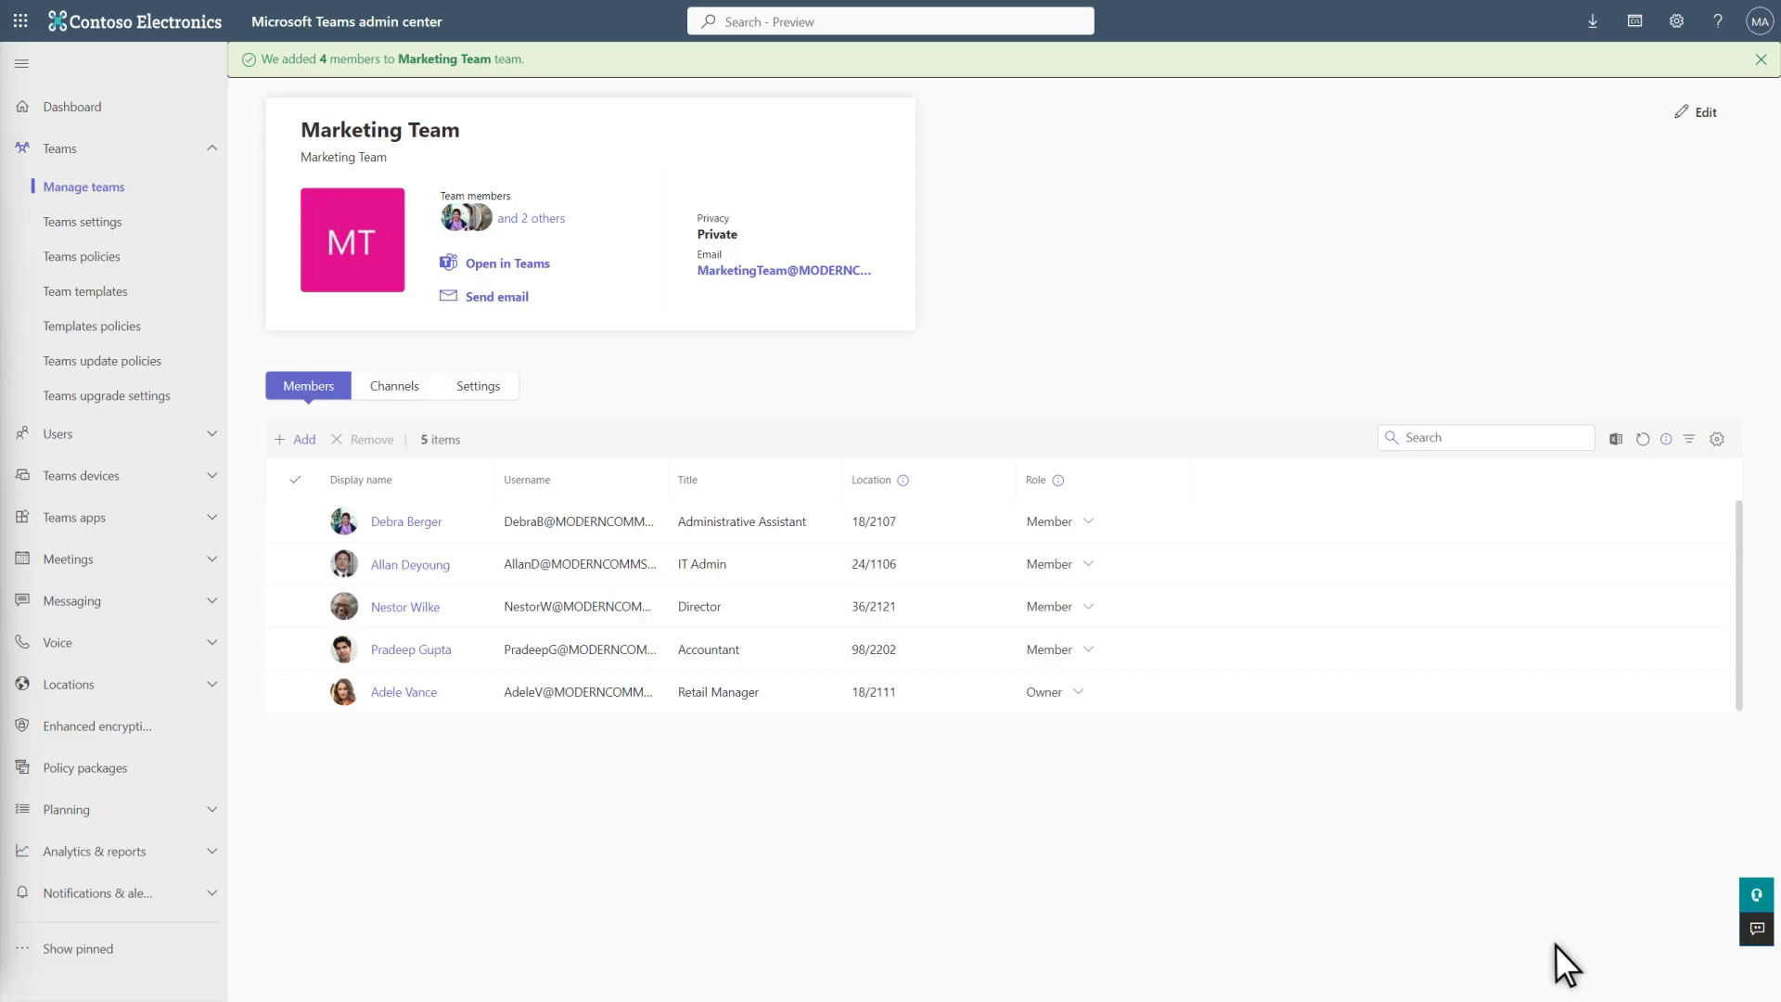
pyautogui.moveTo(1458, 922)
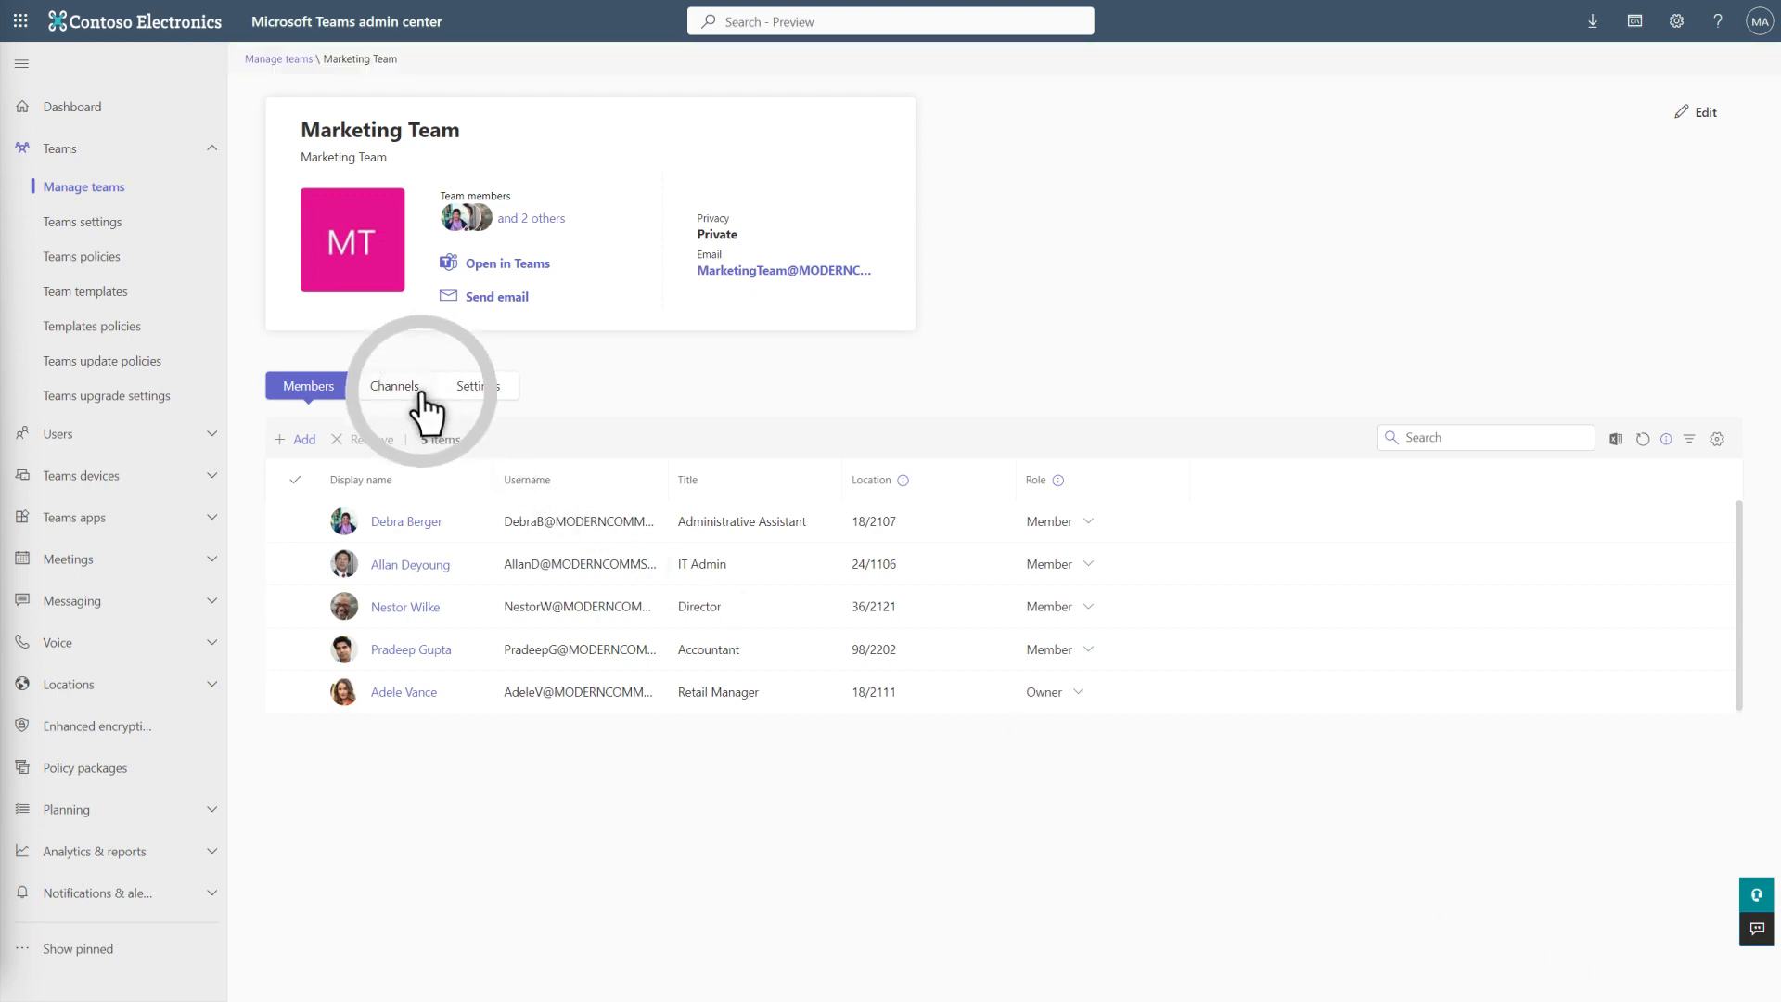
# - Start a Marketing Team channel 'Social media planning' described 'Private channel for social media planning'
pyautogui.click(395, 386)
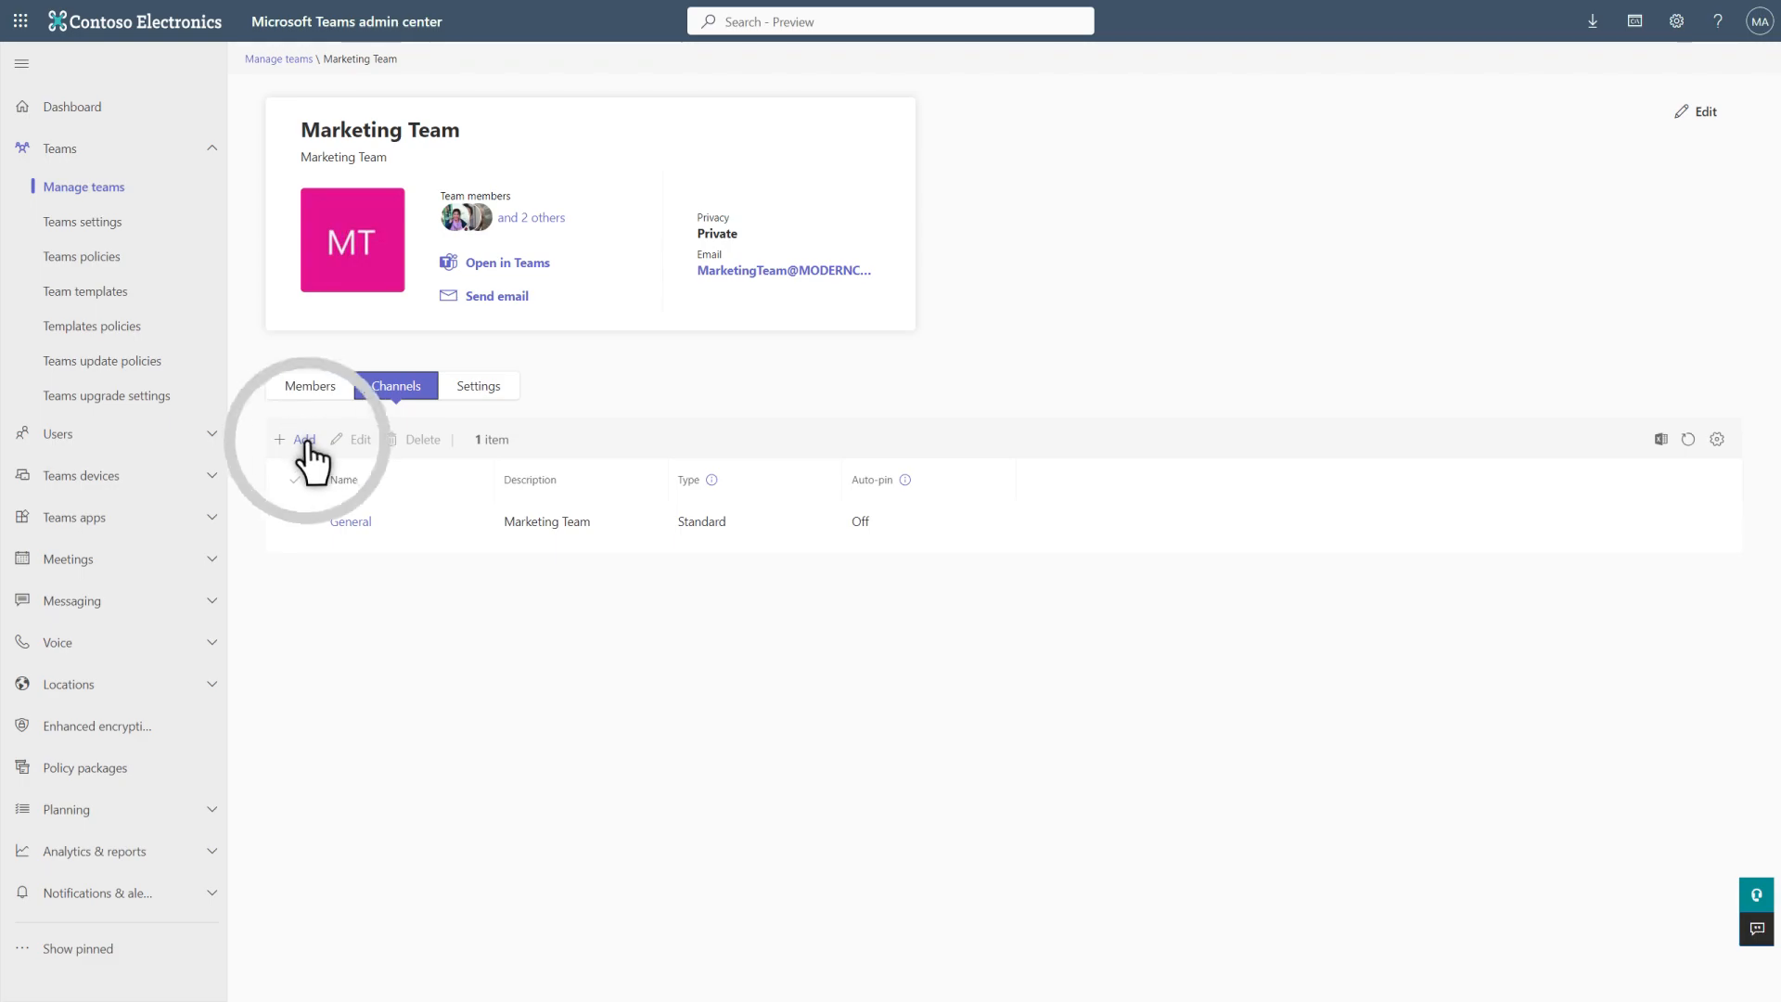
pyautogui.click(297, 440)
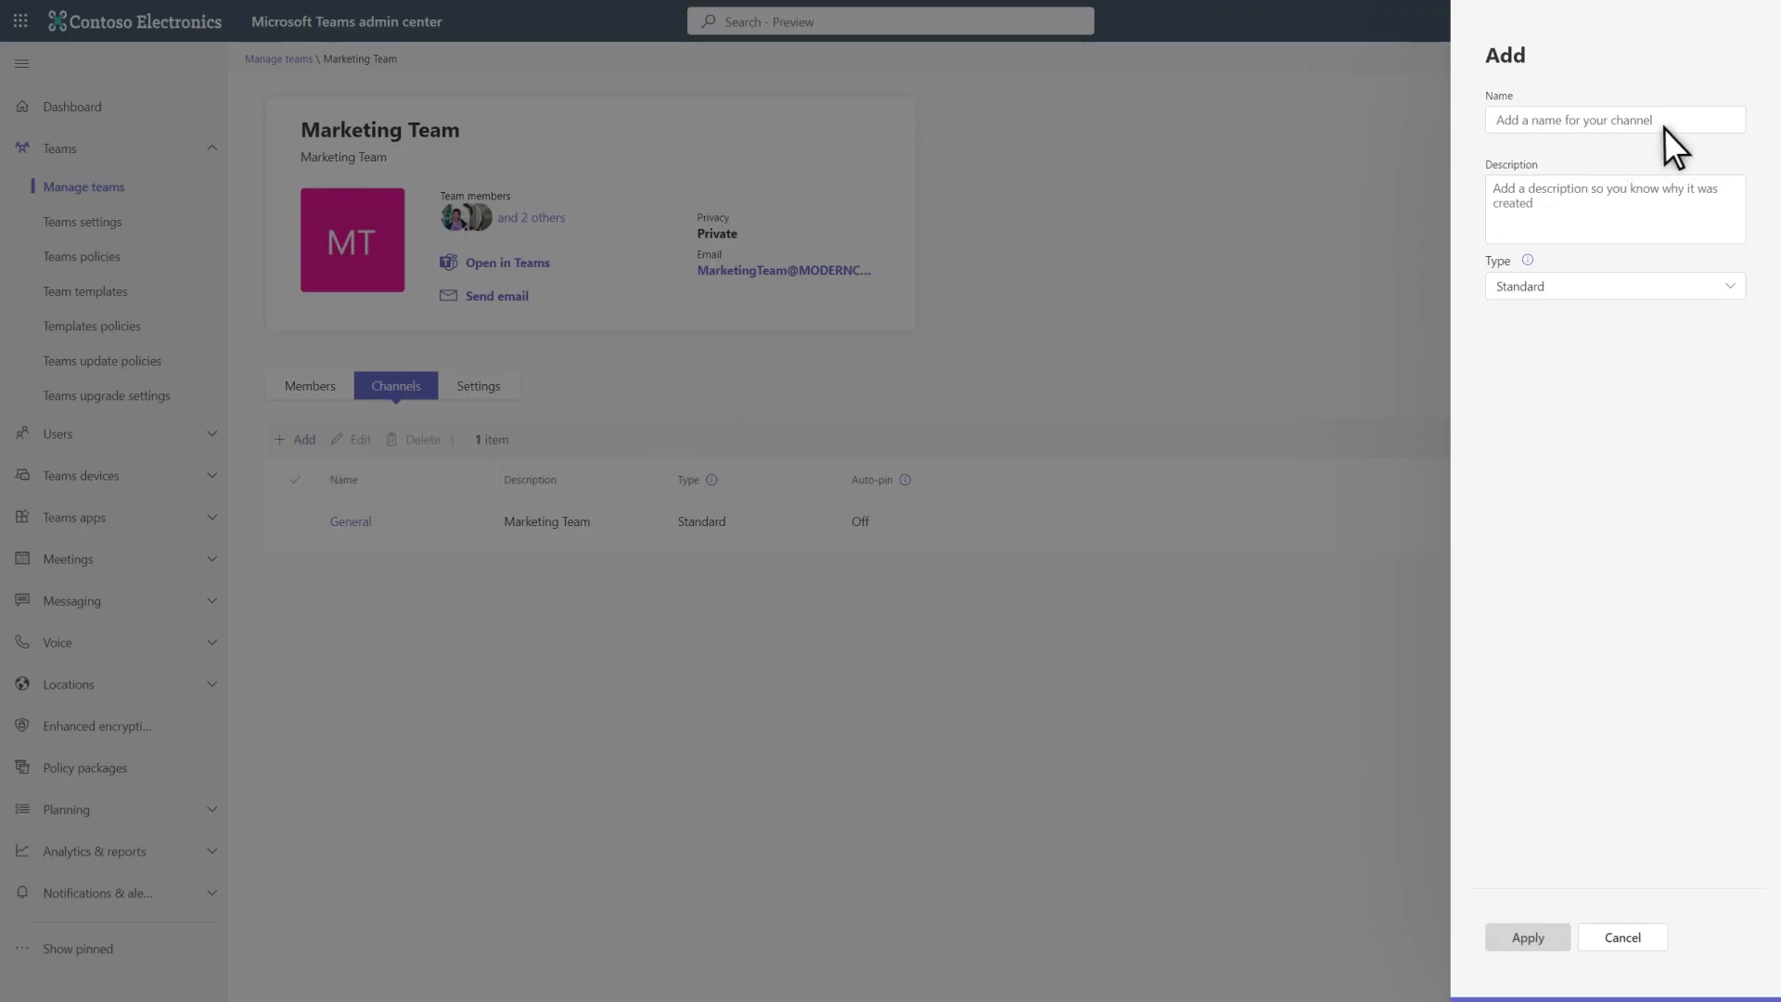
pyautogui.click(1612, 119)
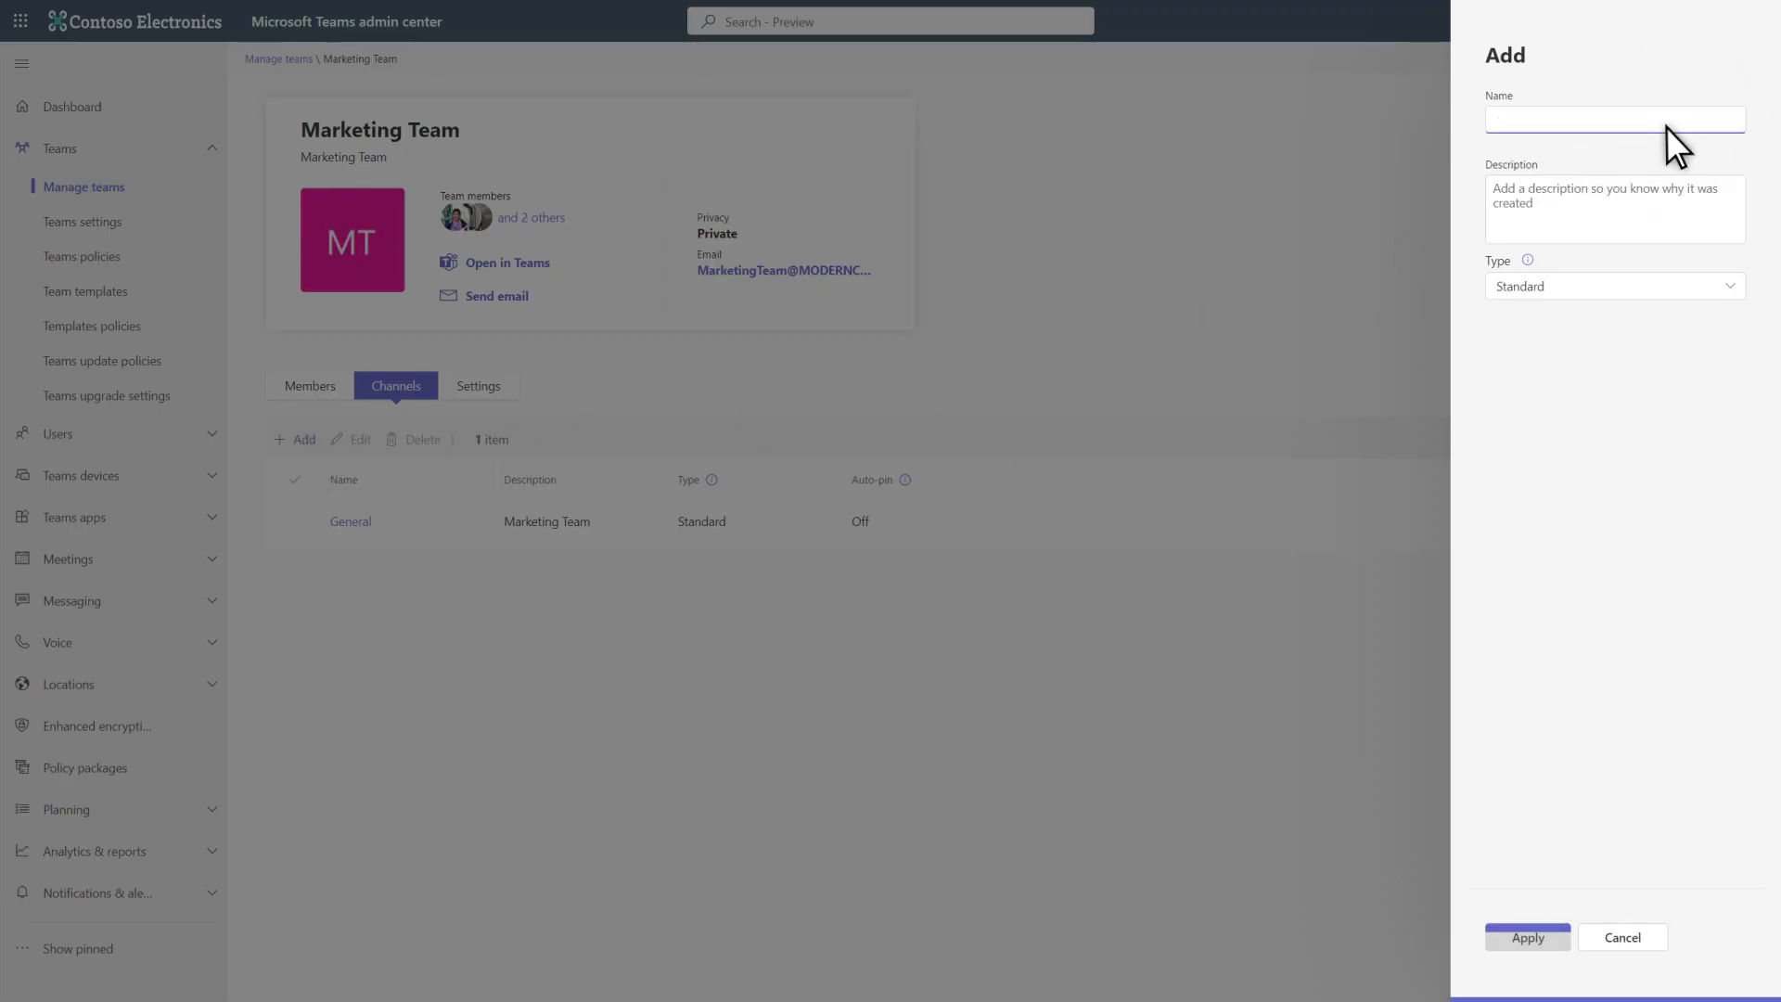
pyautogui.write('Social media planning')
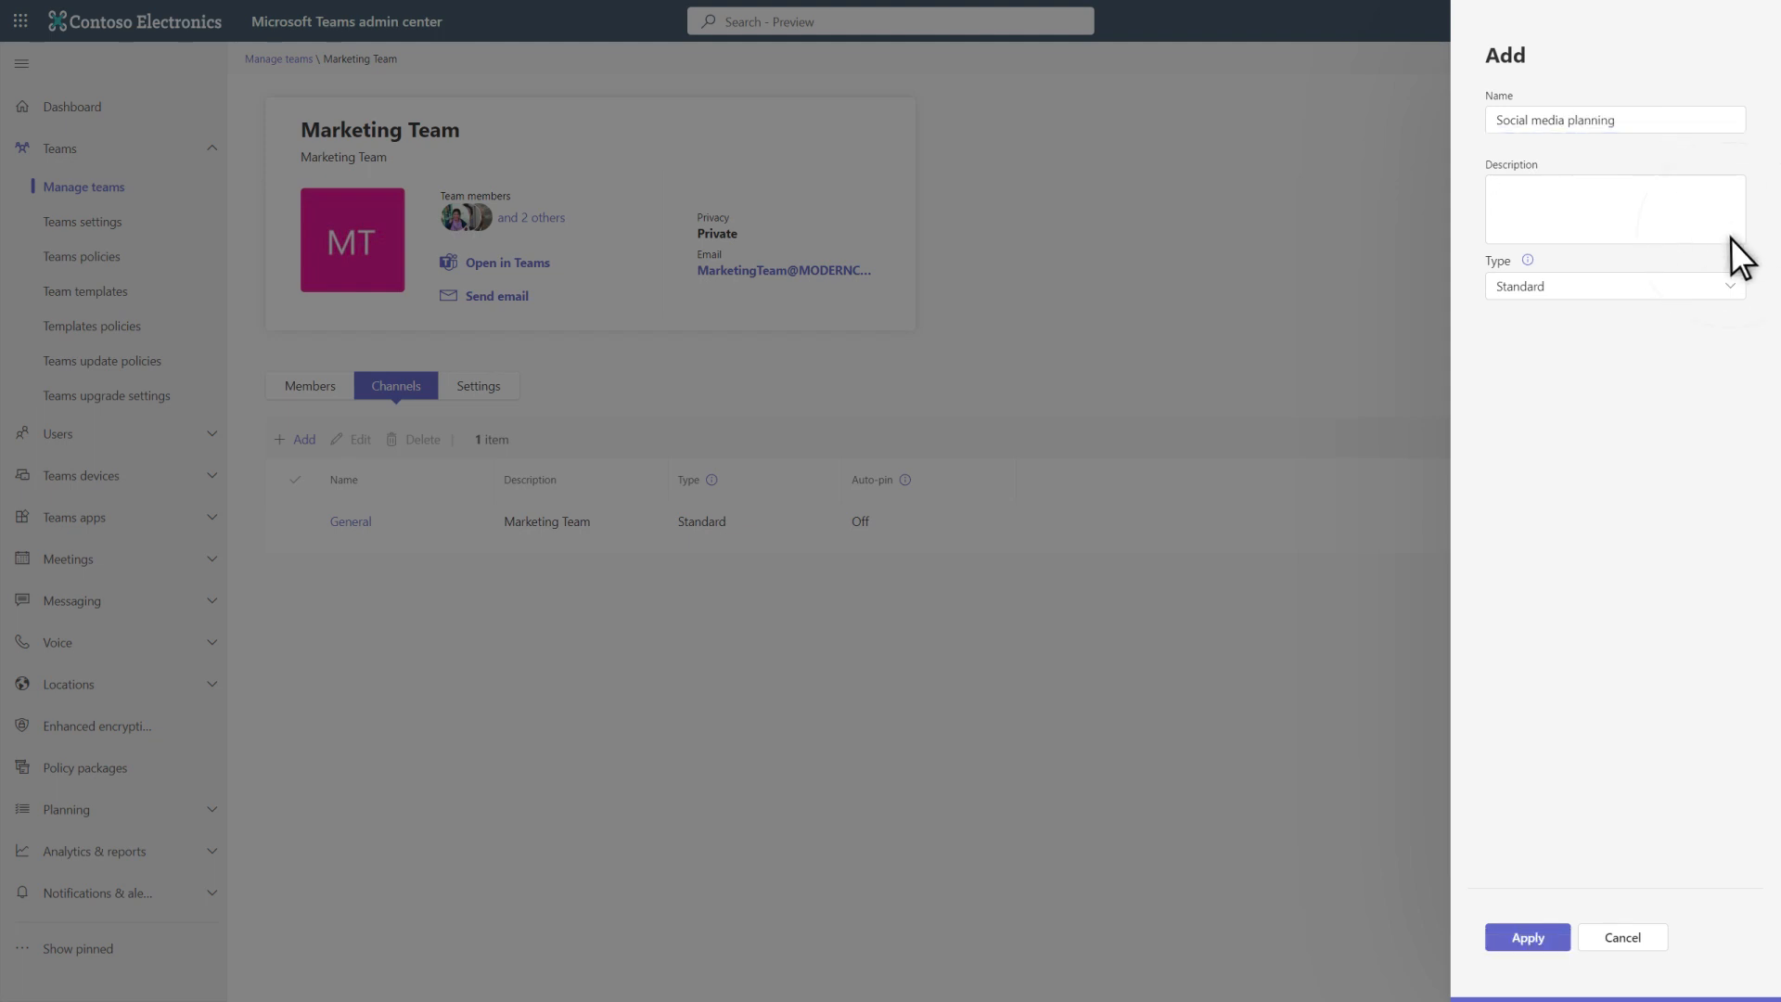
pyautogui.write('Private channel for social media planning')
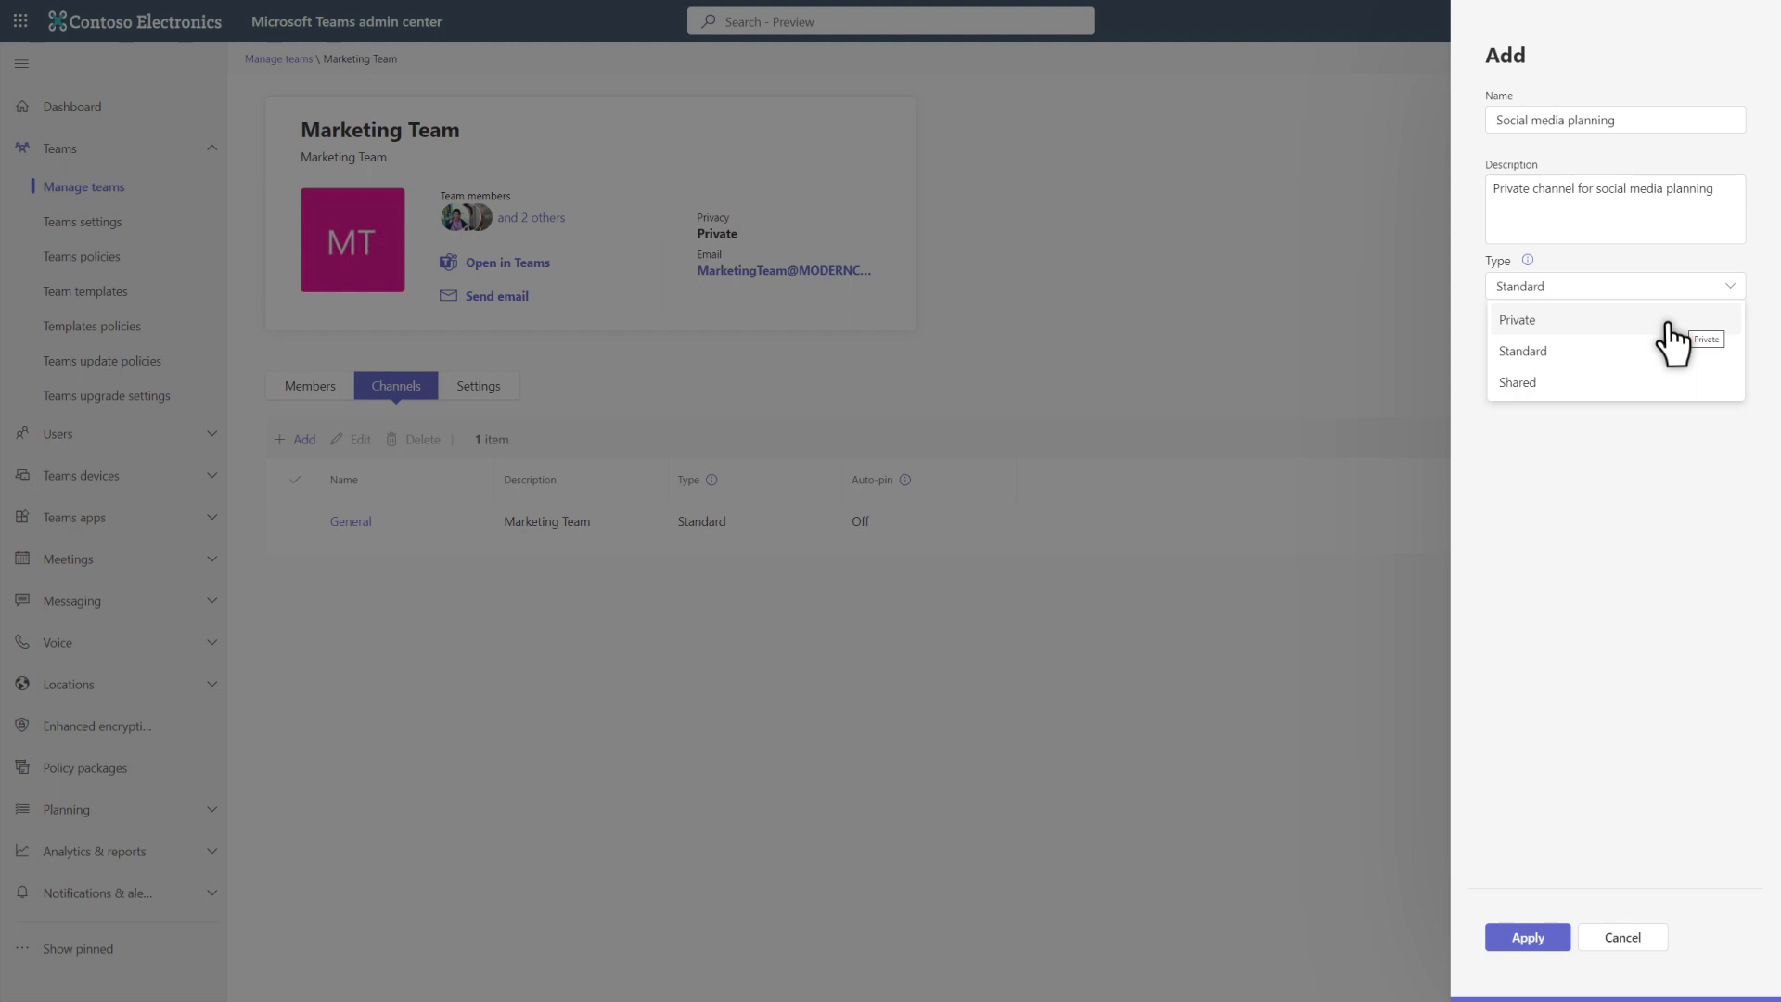
# - Set the channel type to Private with Adele Vance as owner and apply it to Marketing Team
pyautogui.click(1517, 319)
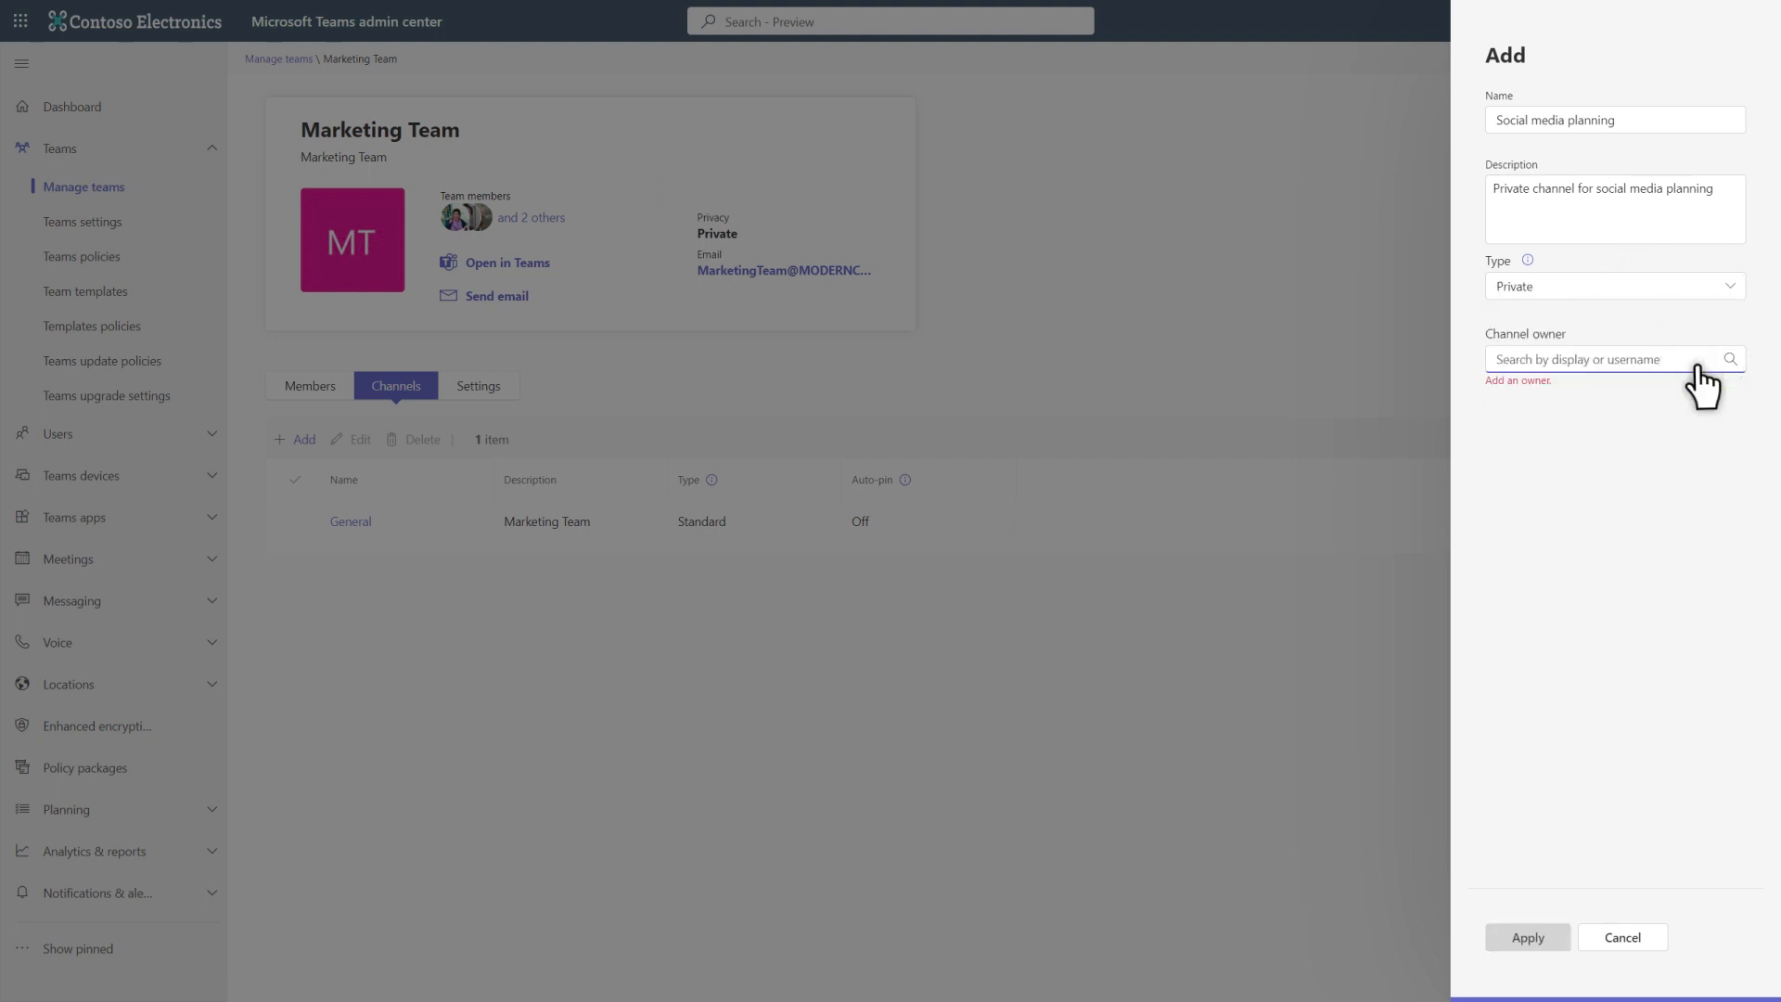
pyautogui.write('adele')
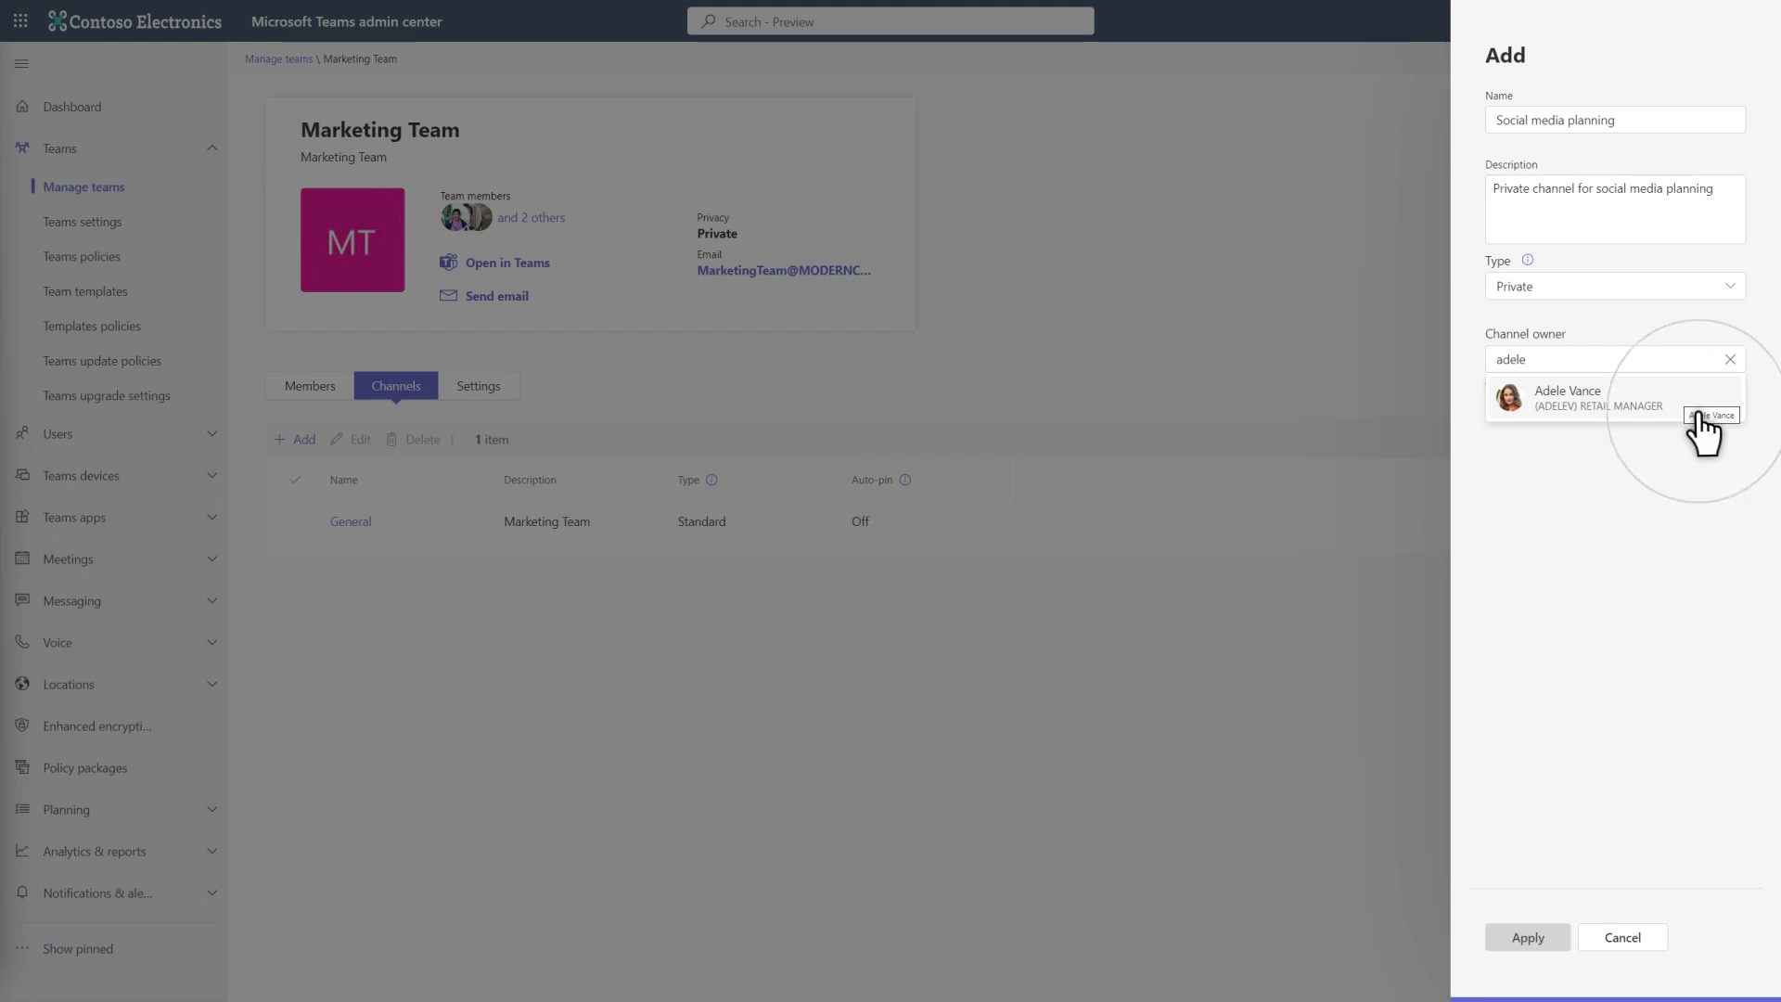
pyautogui.click(1567, 397)
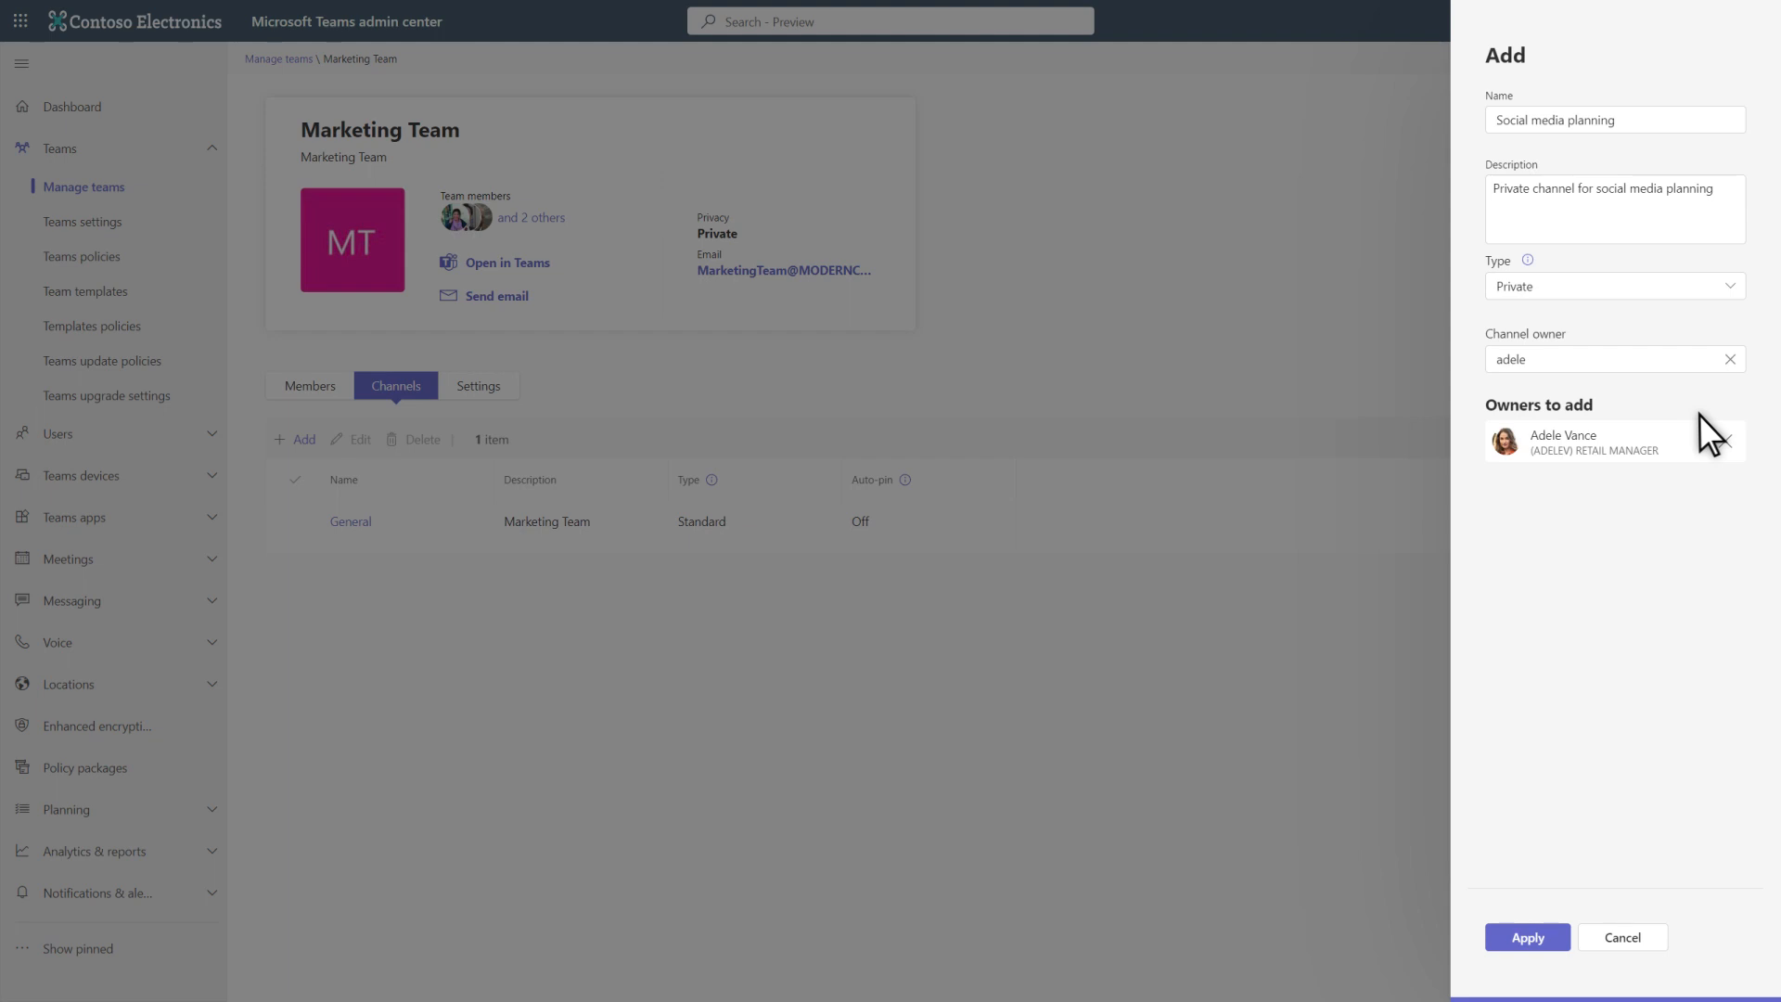
pyautogui.click(1526, 937)
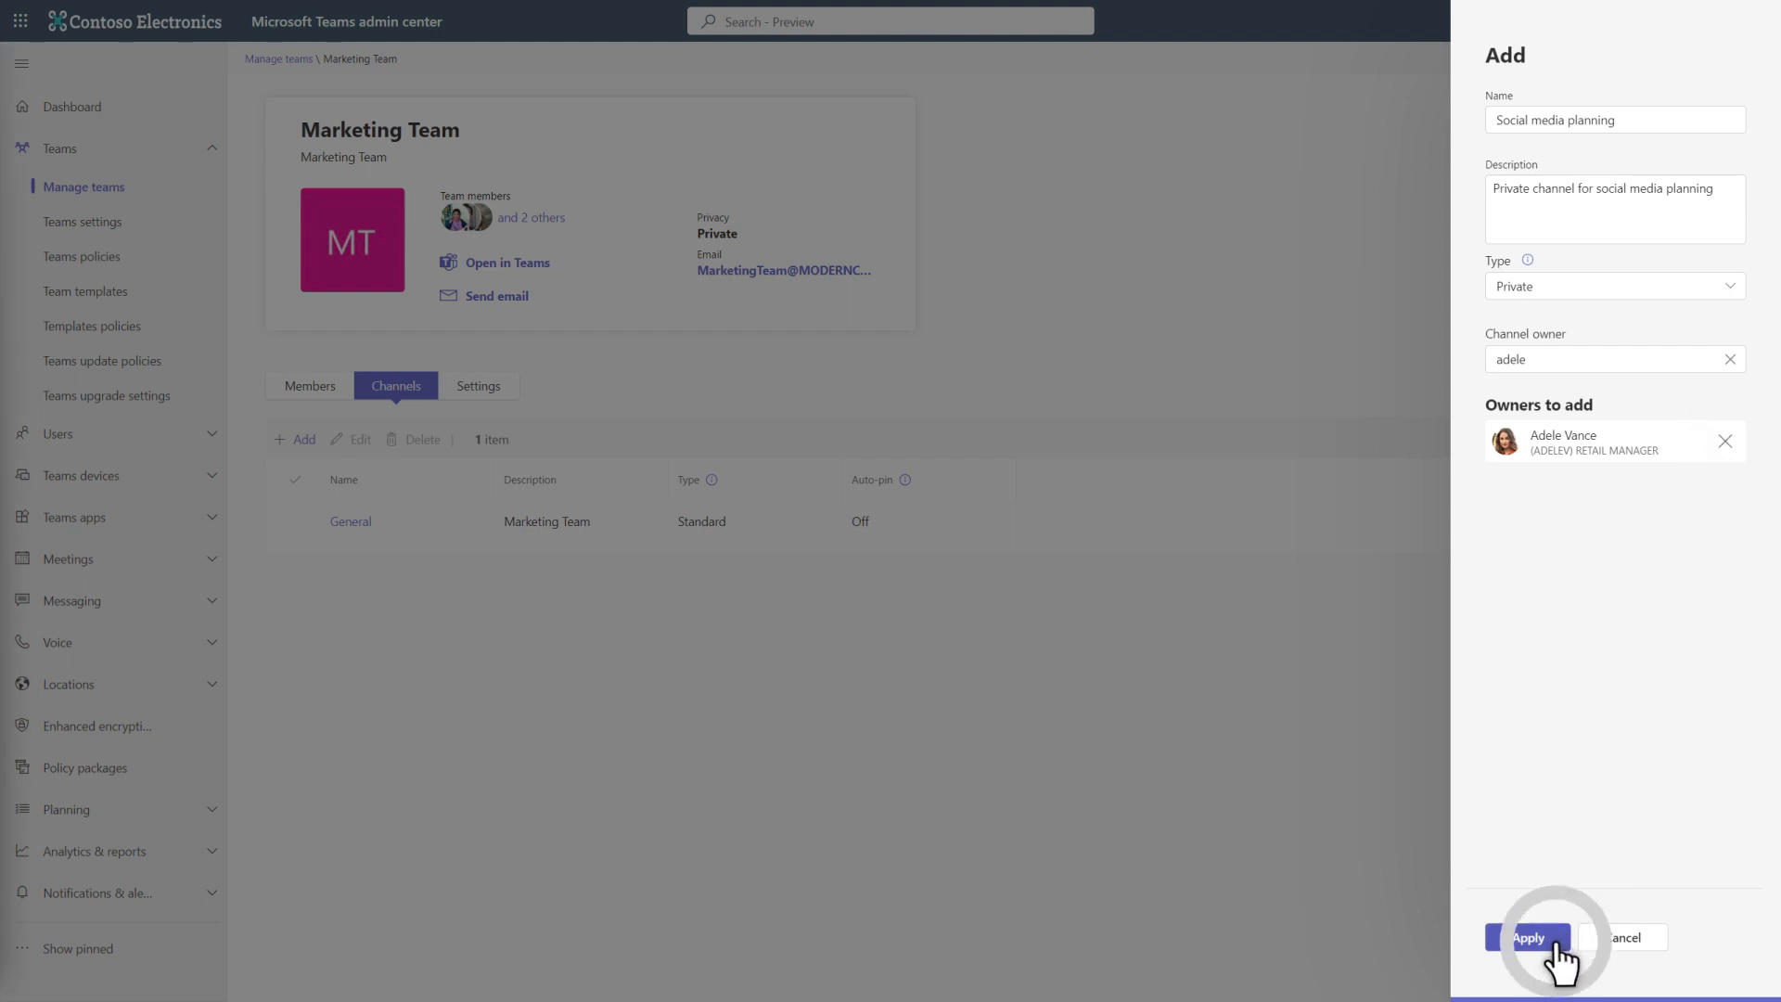
pyautogui.click(1526, 936)
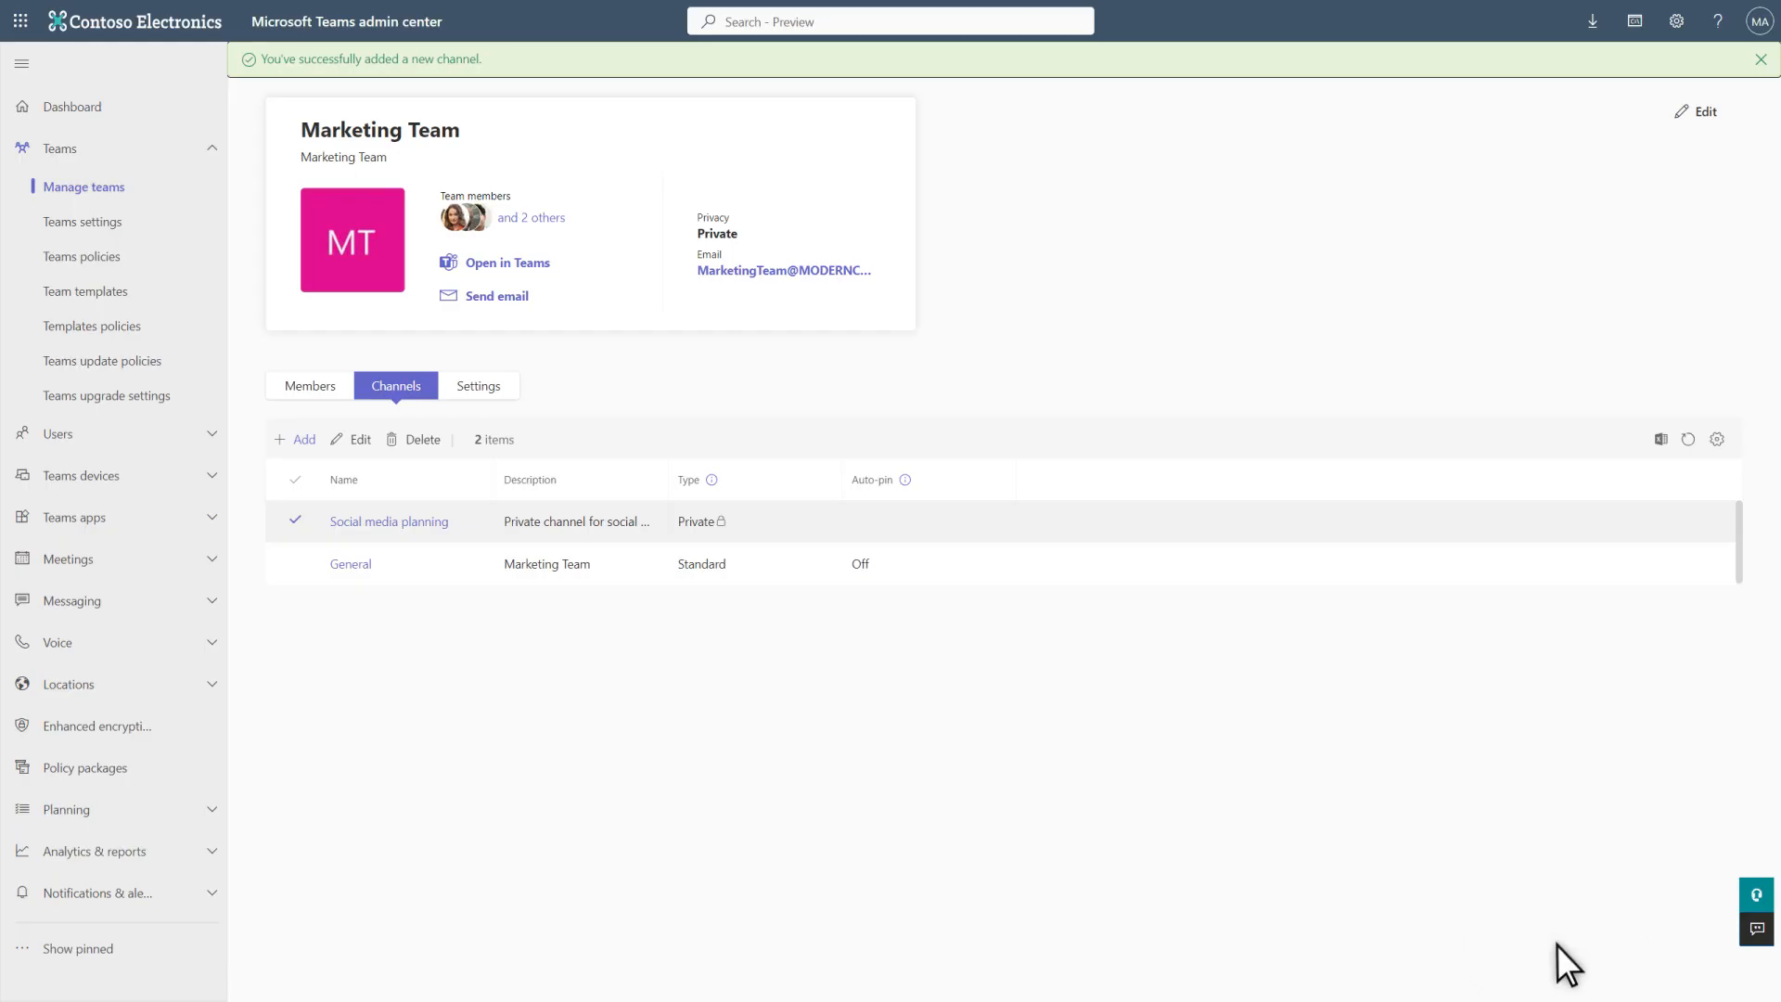
pyautogui.click(1760, 59)
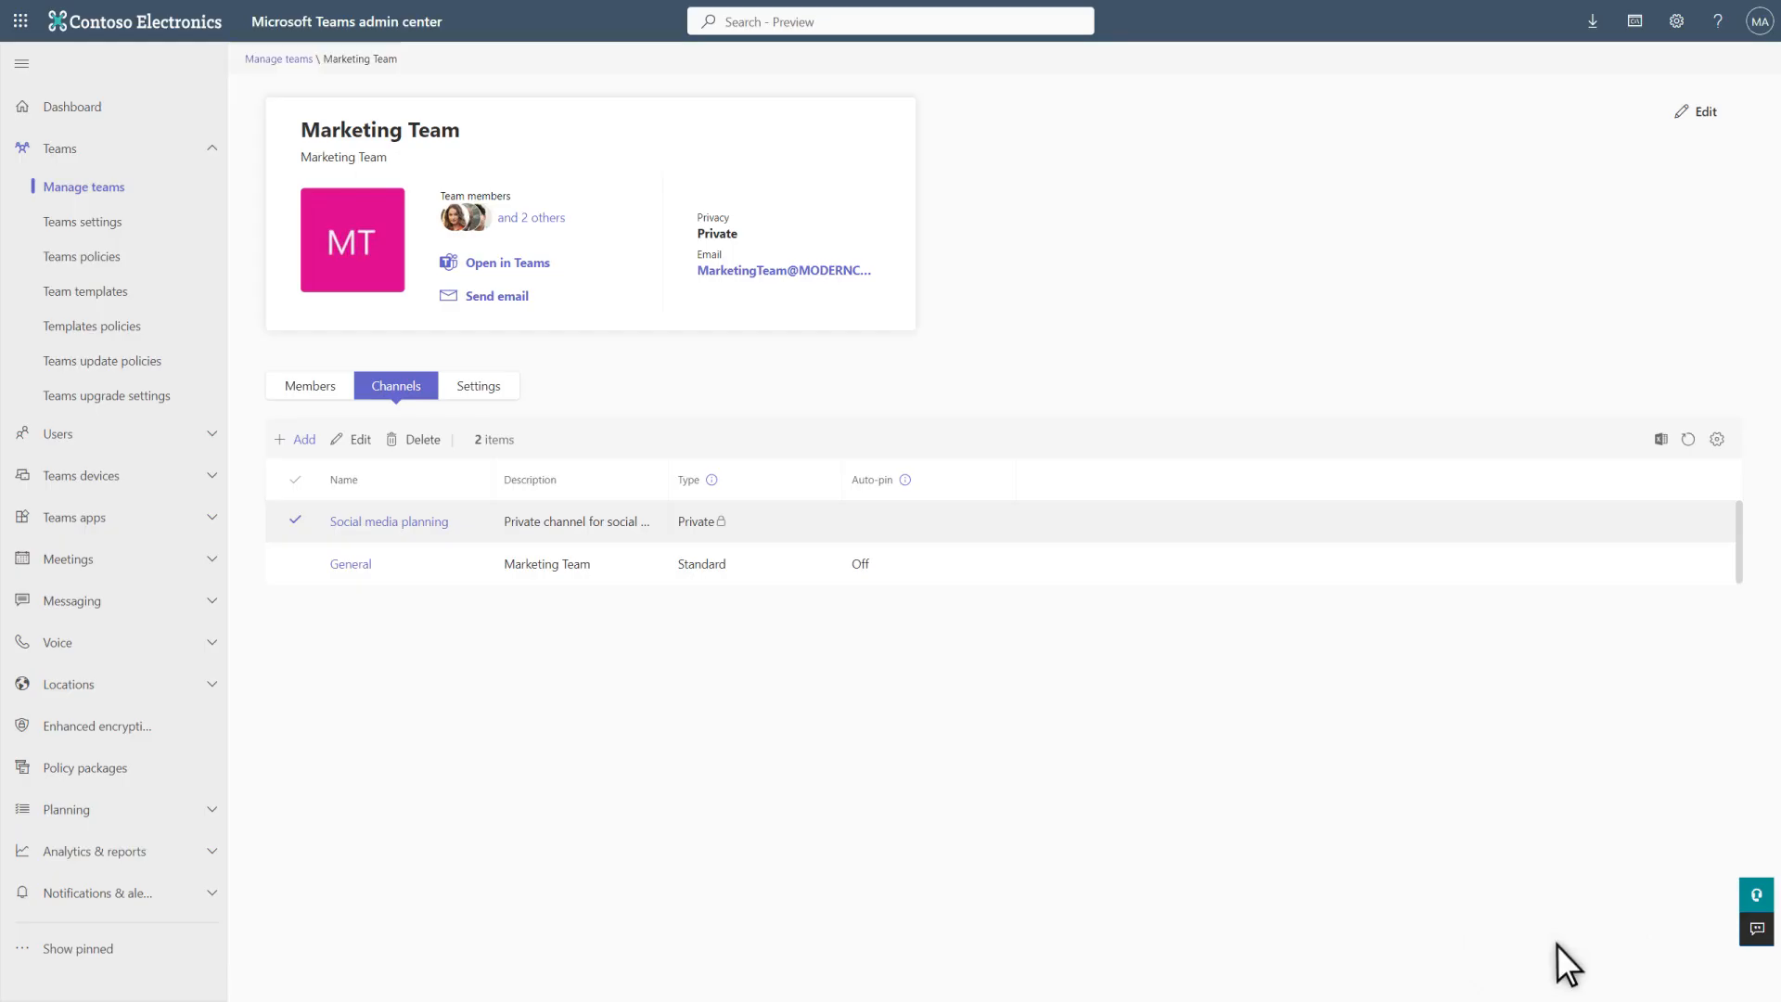